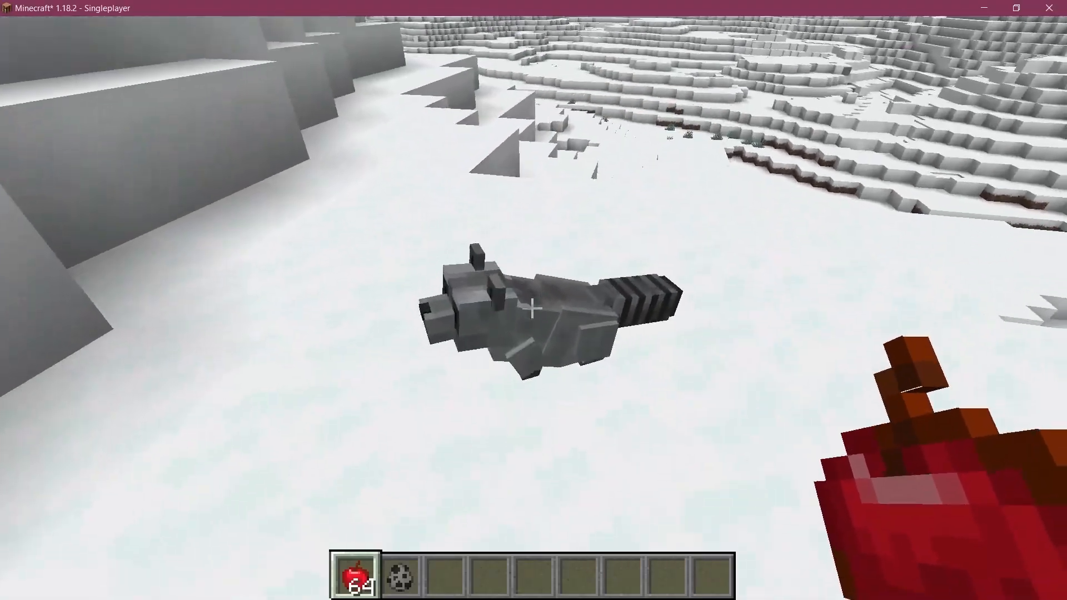
Step: Switch from the Minecraft window to the Forge-Tutorial-1.18.1 project in IntelliJ IDEA
{"action": "key", "text": "alt+tab"}
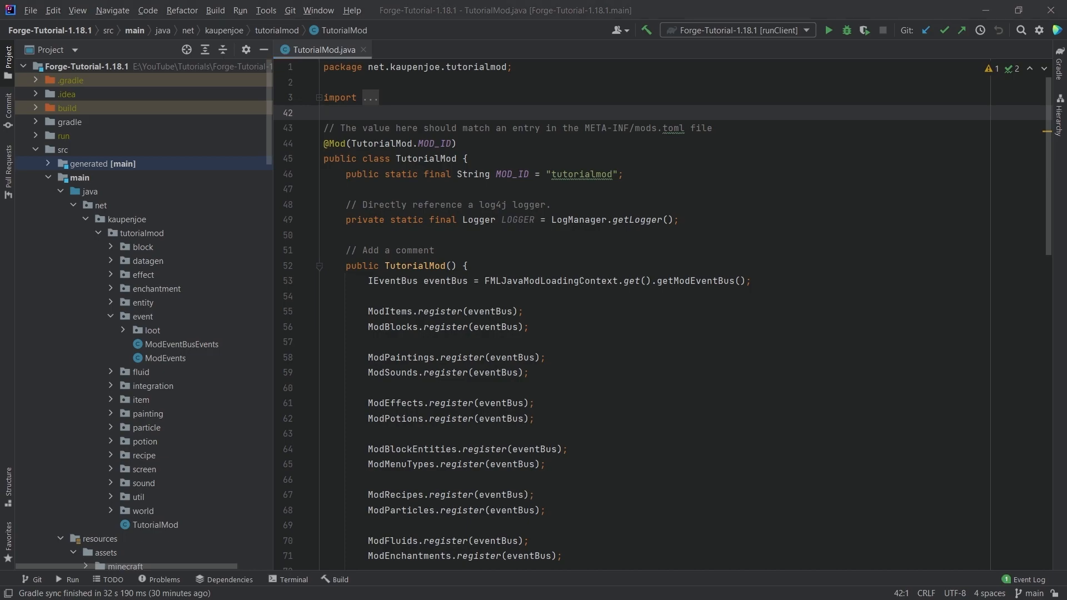
{"action": "mouse_move", "coordinate": [149, 279]}
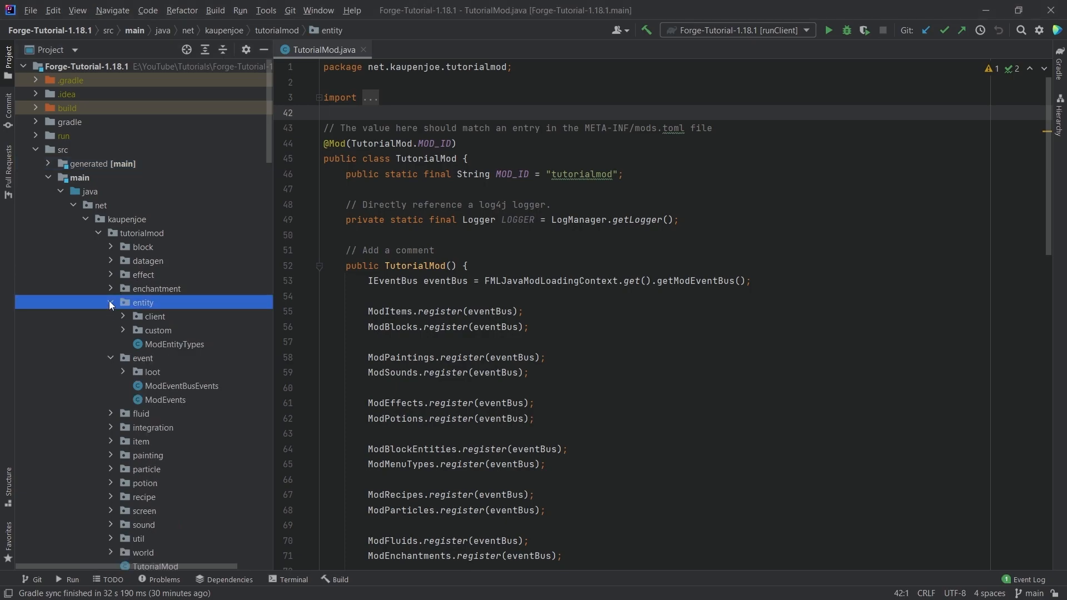
Step: Open RaccoonEntity.java from entity > custom and change its parent class to TamableAnimal
{"action": "left_click", "coordinate": [122, 330]}
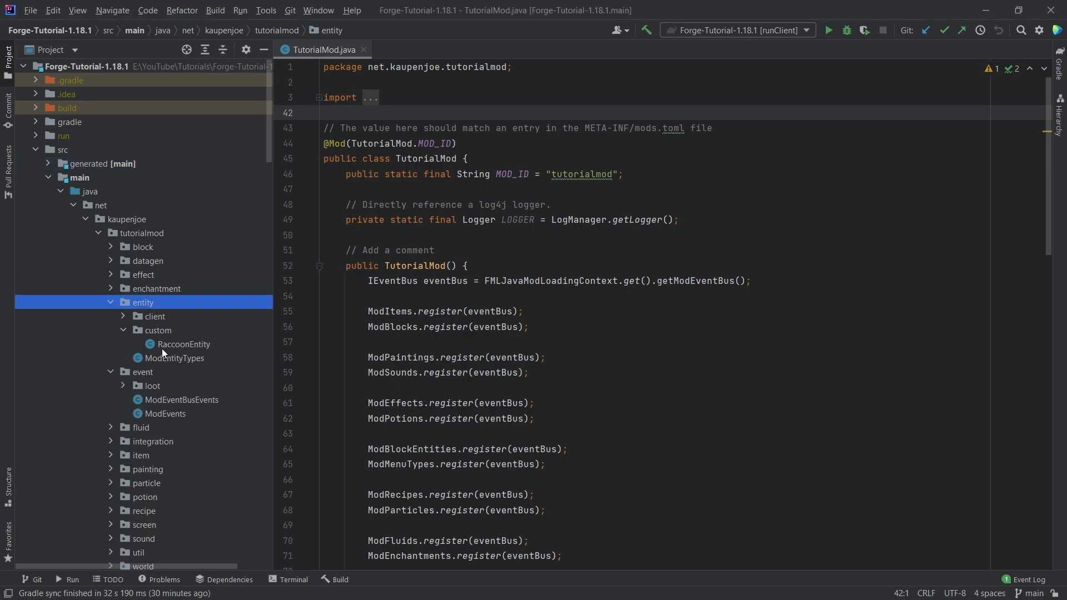
{"action": "double_click", "coordinate": [183, 343]}
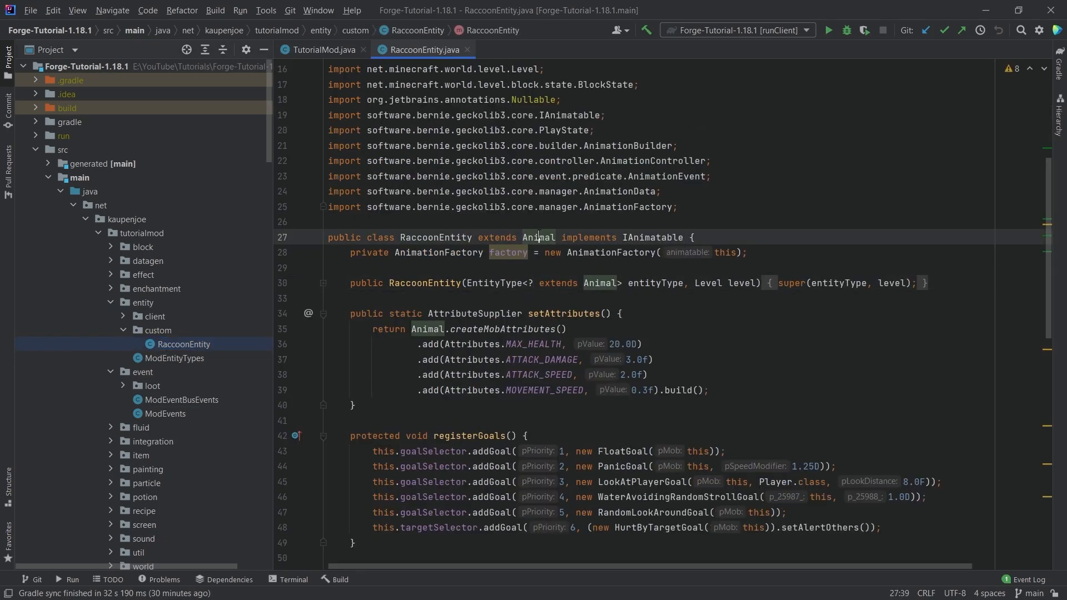
{"action": "type", "text": "T"}
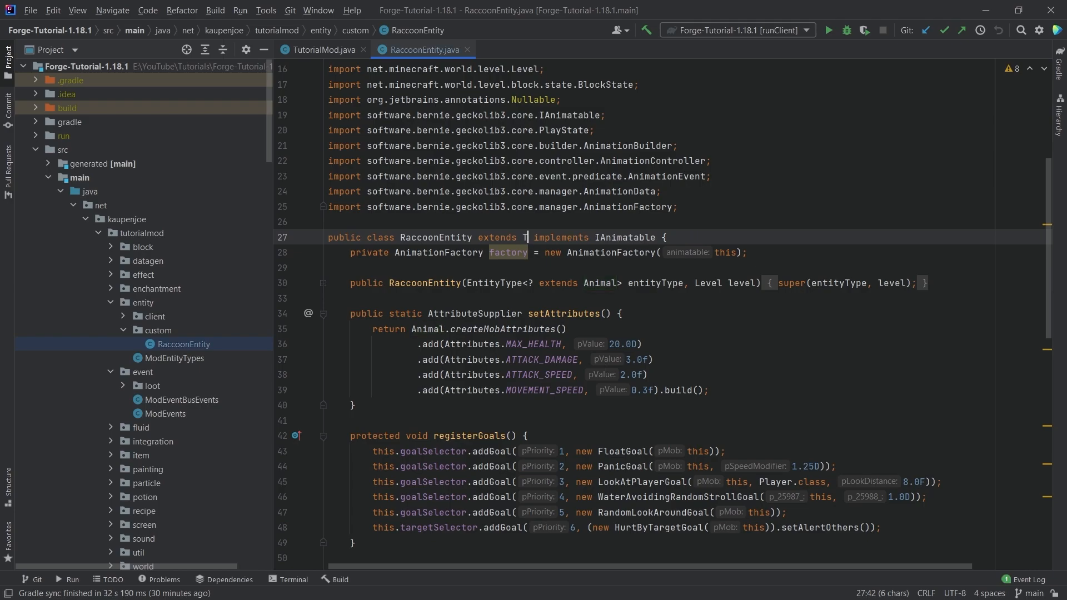
{"action": "type", "text": "amableAnimal"}
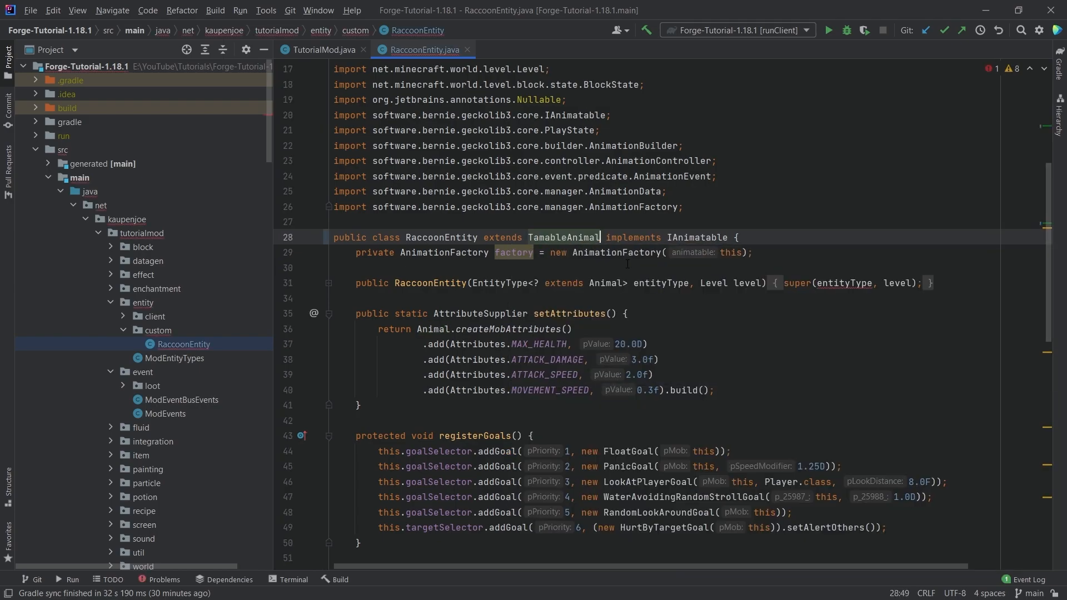
{"action": "double_click", "coordinate": [564, 238]}
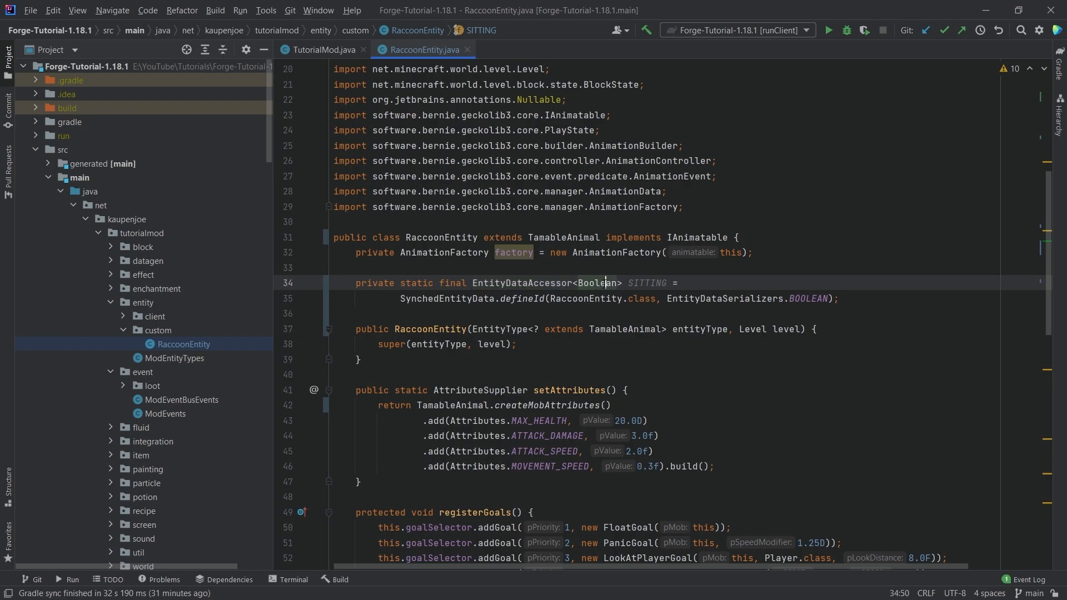
{"action": "double_click", "coordinate": [646, 282]}
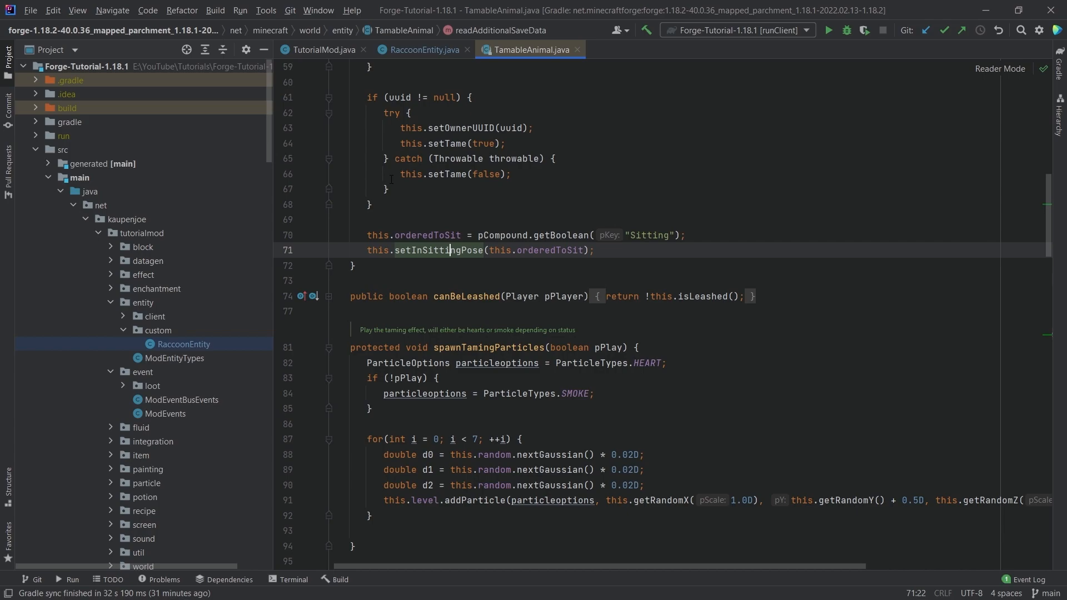
{"action": "left_click", "coordinate": [452, 250]}
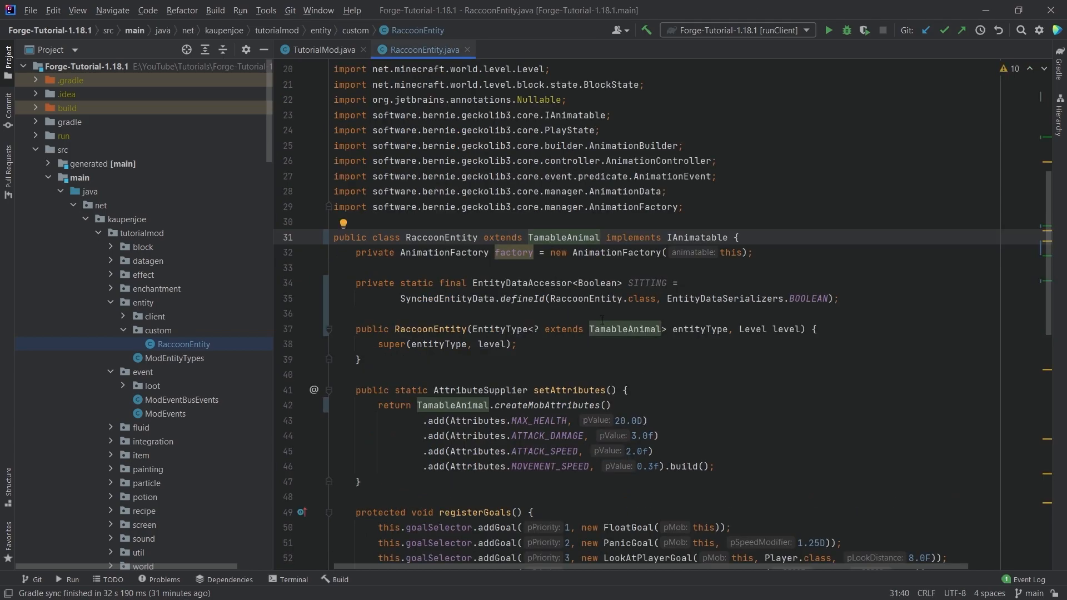
{"action": "double_click", "coordinate": [513, 283]}
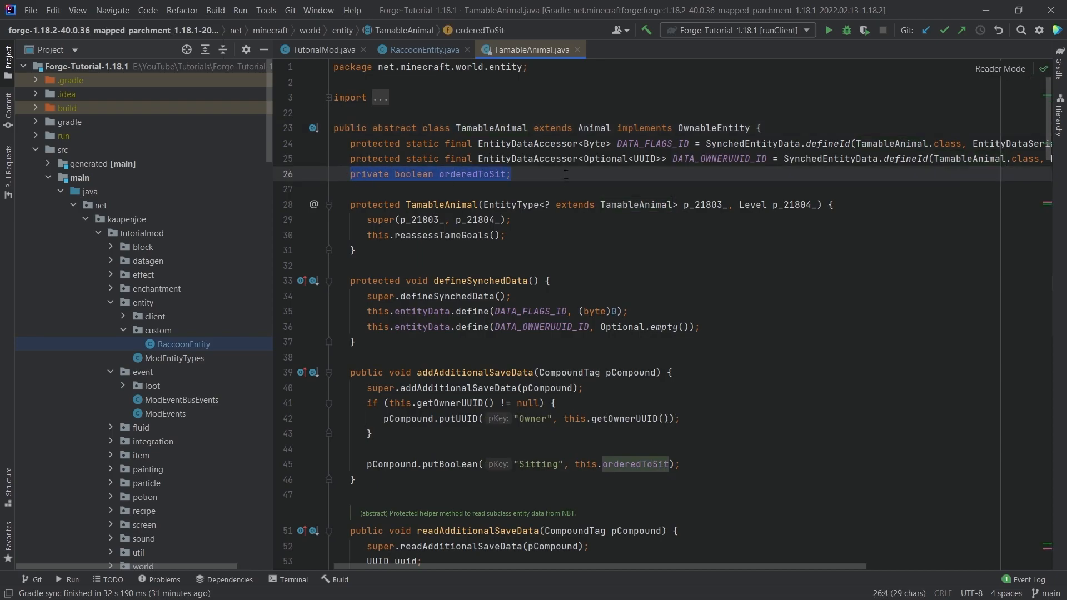
{"action": "left_click", "coordinate": [422, 49]}
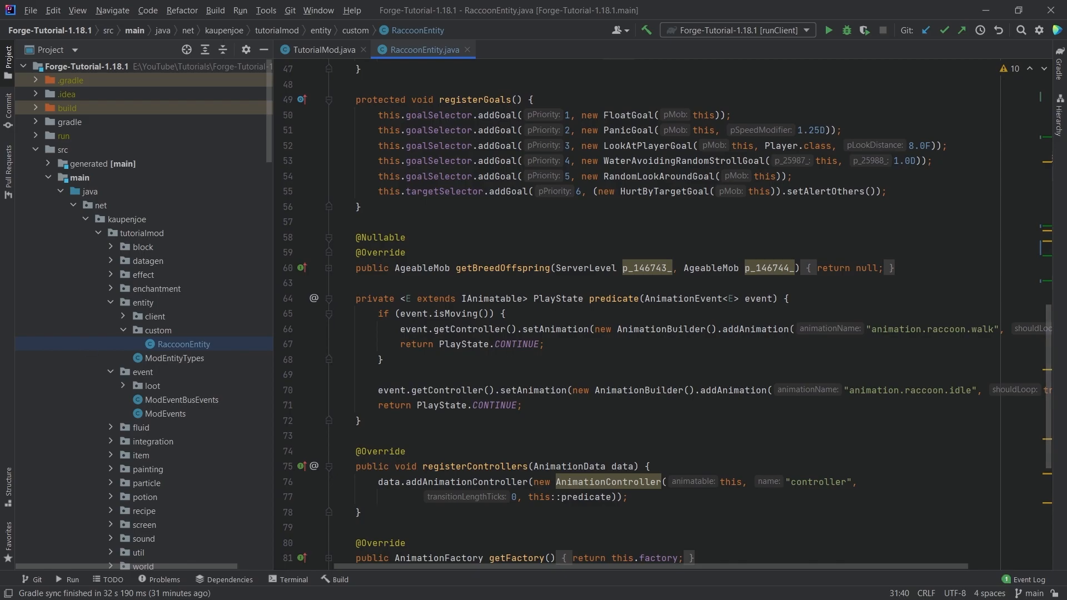
{"action": "left_click_drag", "start_coordinate": [356, 297], "coordinate": [364, 421]}
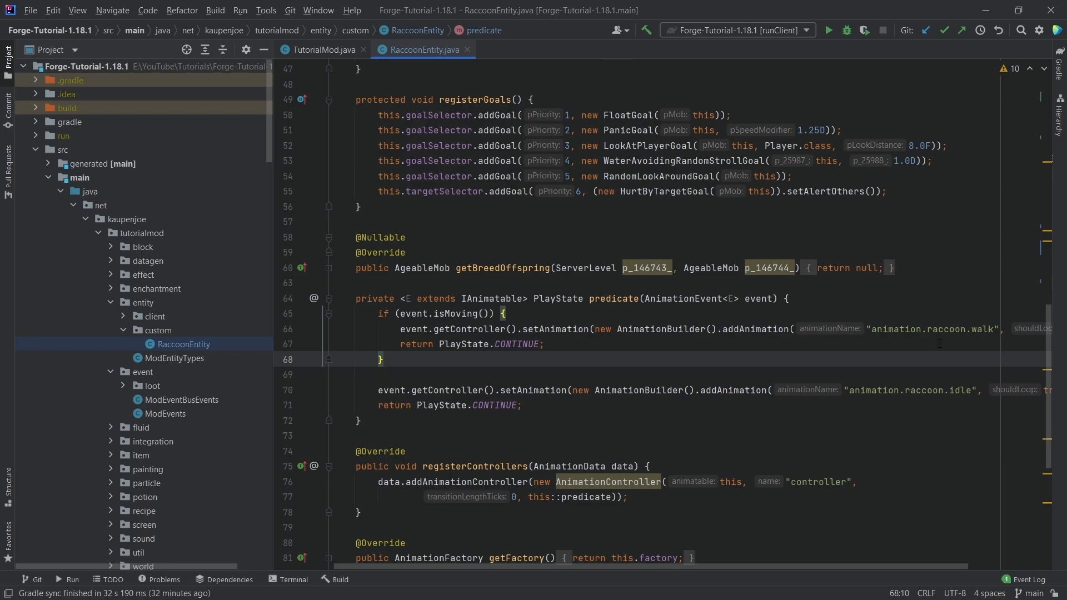
{"action": "scroll", "scroll_direction": "down", "scroll_amount": 3}
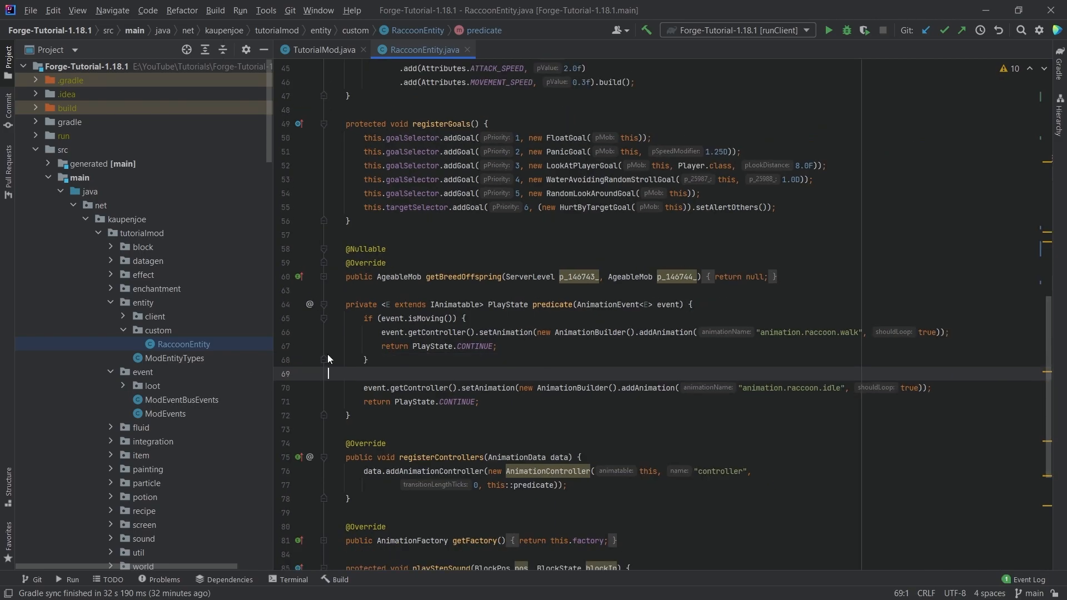
{"action": "mouse_move", "coordinate": [156, 367]}
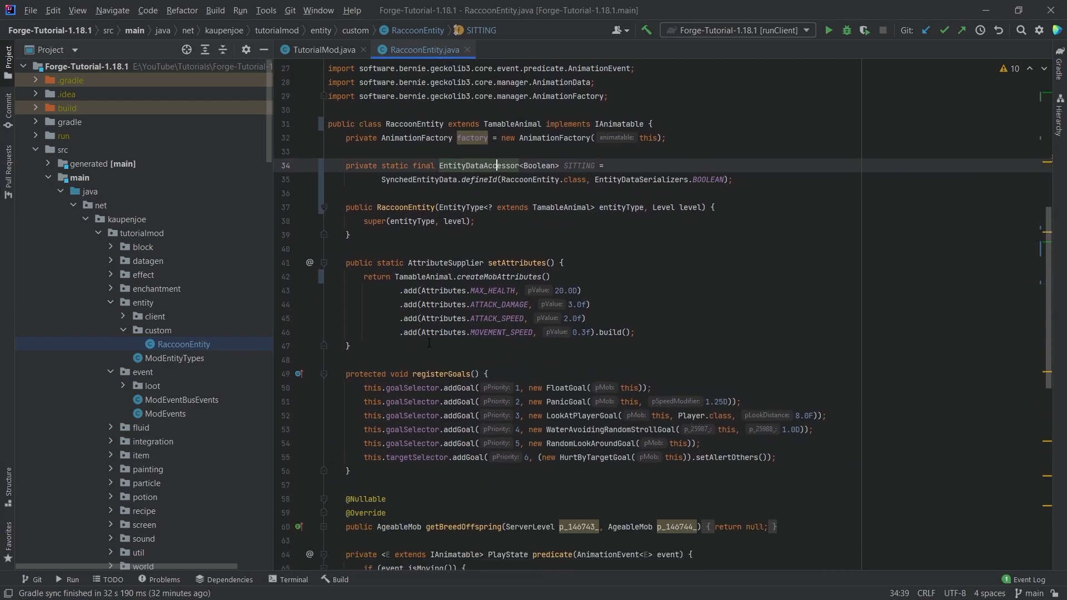
Step: Review the added canBeLeashed returning false and the setSitting method with its setOrderedToSit call
{"action": "scroll", "scroll_direction": "down", "scroll_amount": 3}
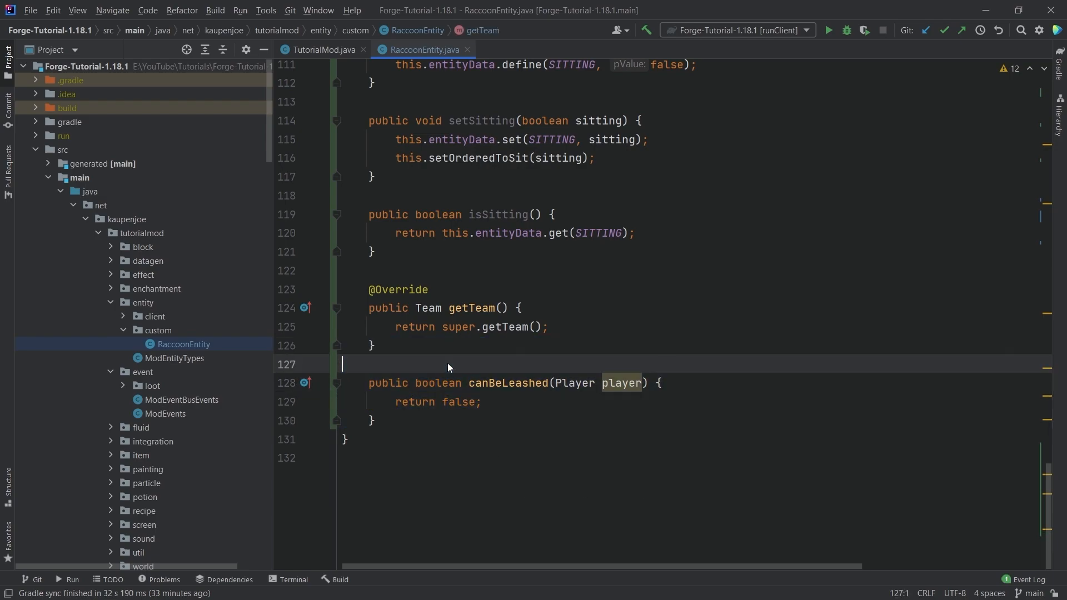
{"action": "left_click_drag", "start_coordinate": [342, 364], "coordinate": [374, 420]}
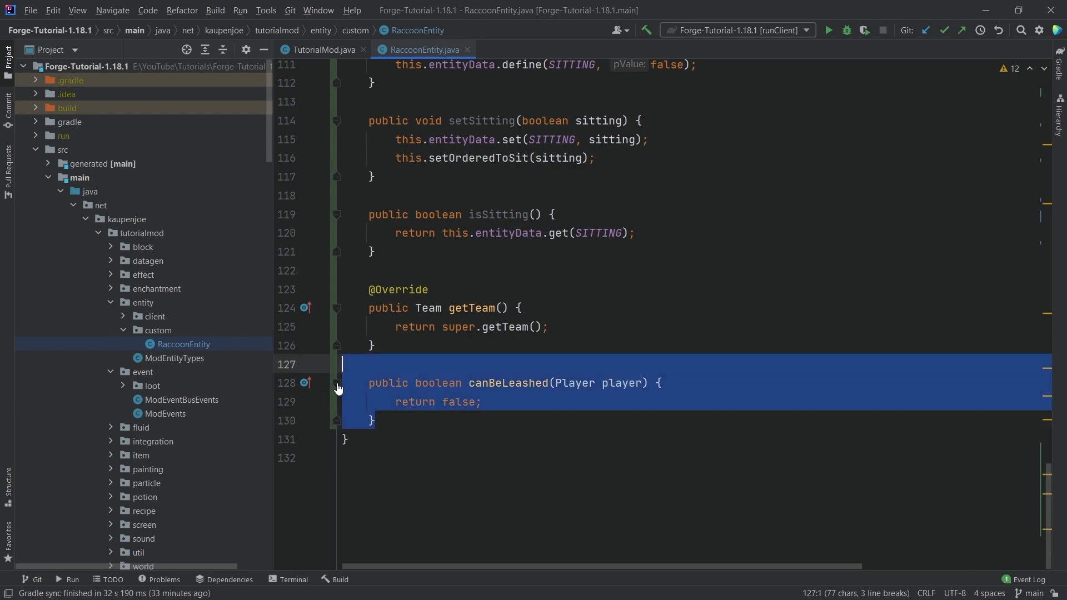
{"action": "left_click", "coordinate": [515, 383]}
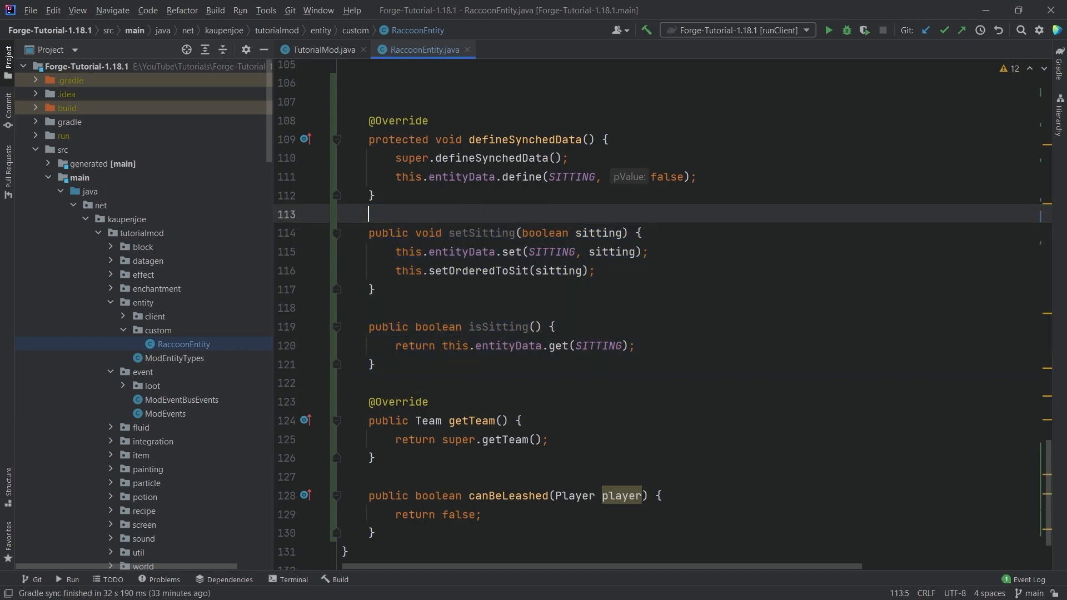
{"action": "double_click", "coordinate": [478, 270]}
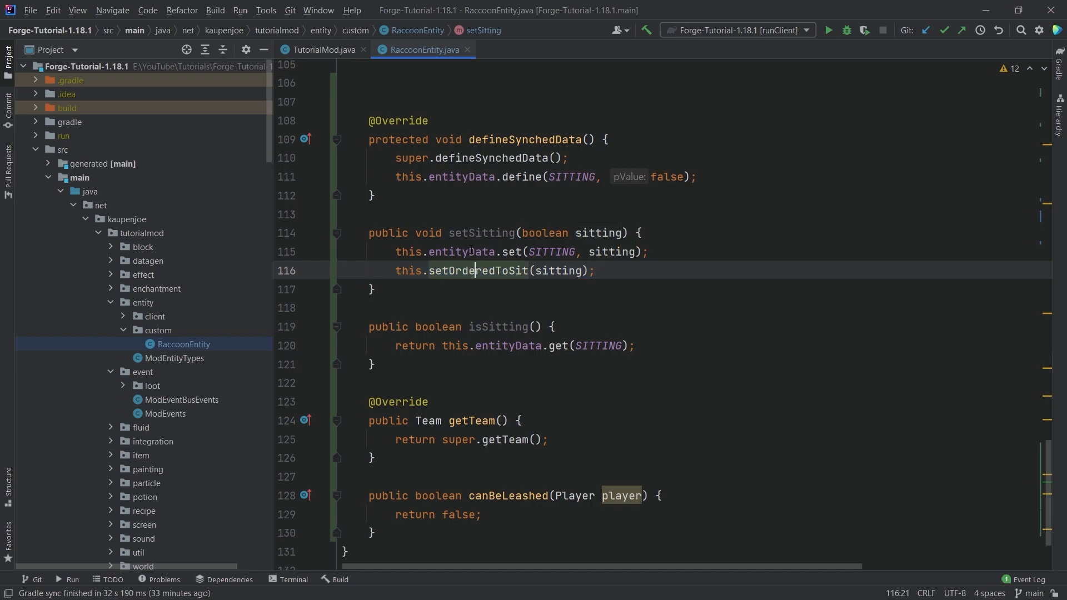
{"action": "left_click_drag", "start_coordinate": [367, 233], "coordinate": [594, 270]}
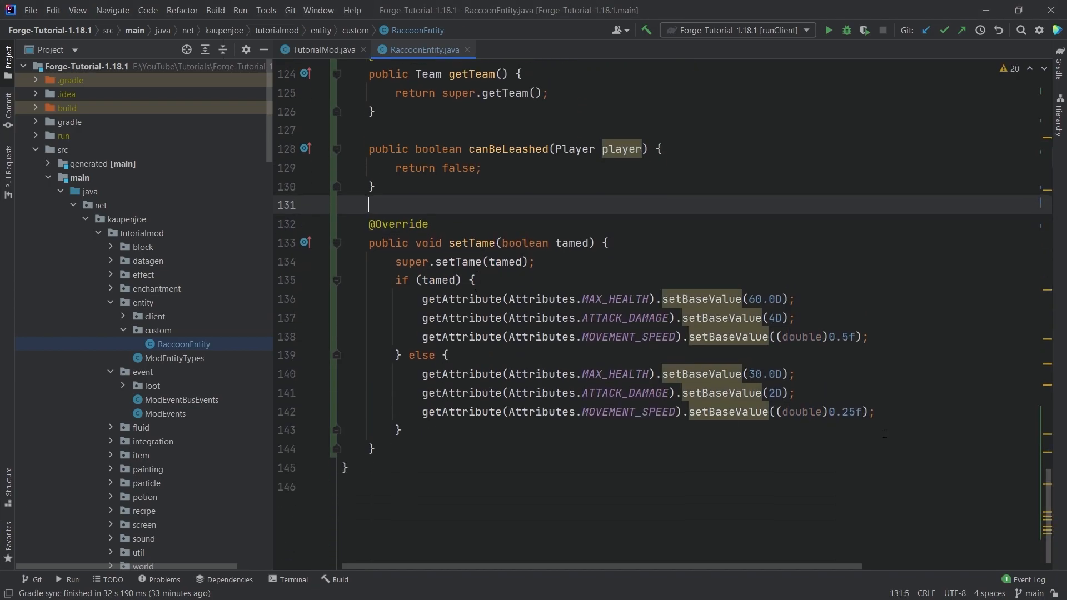
Step: Review the setTame override giving tamed raccoons 60.0D health and untamed ones half the stats
{"action": "left_click", "coordinate": [606, 242]}
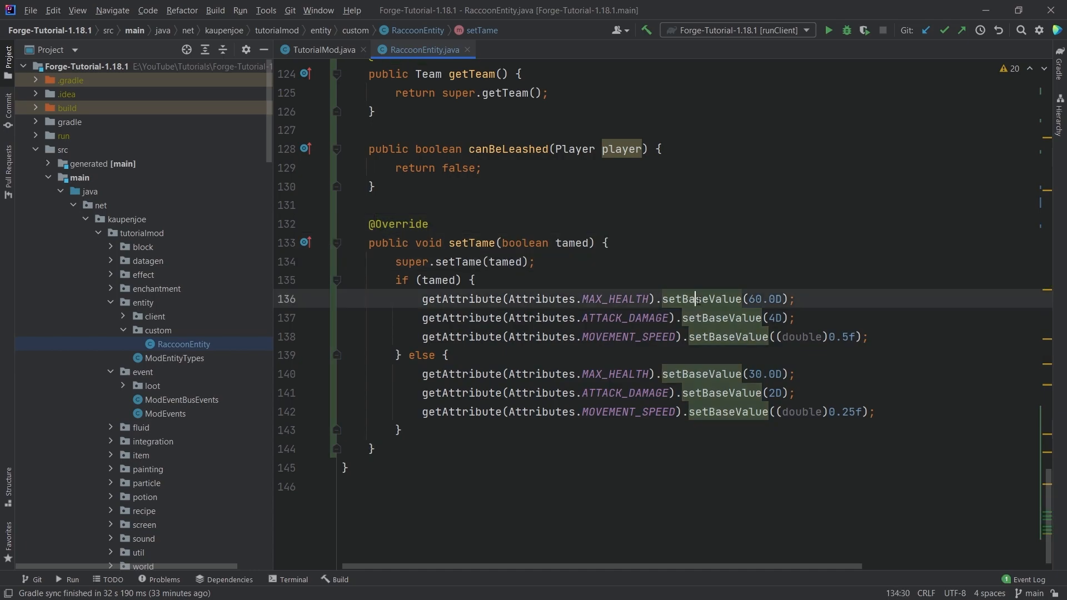
{"action": "double_click", "coordinate": [764, 299]}
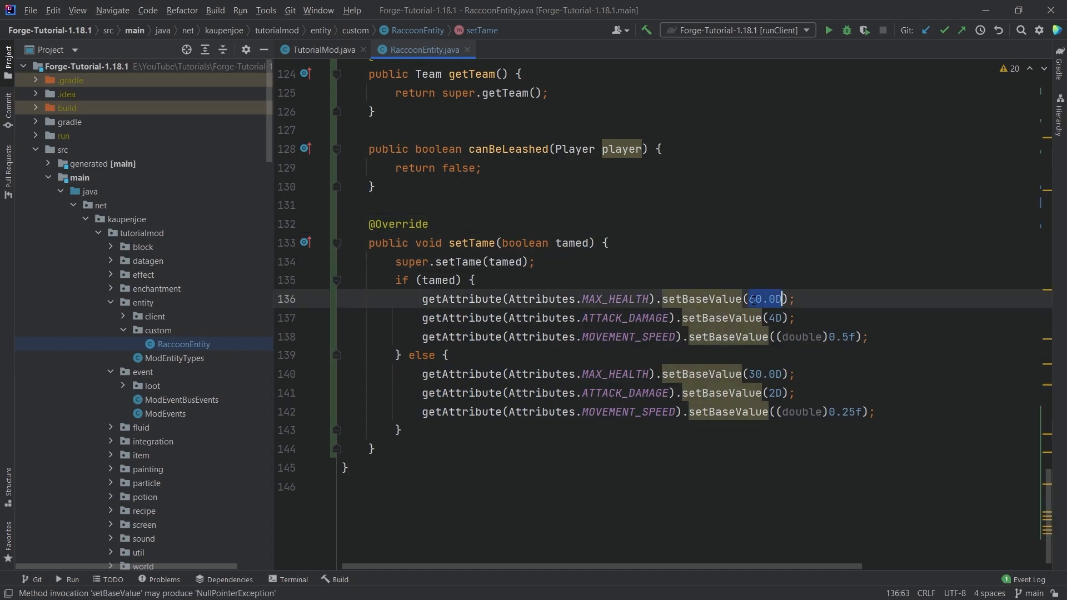
{"action": "left_click", "coordinate": [774, 318]}
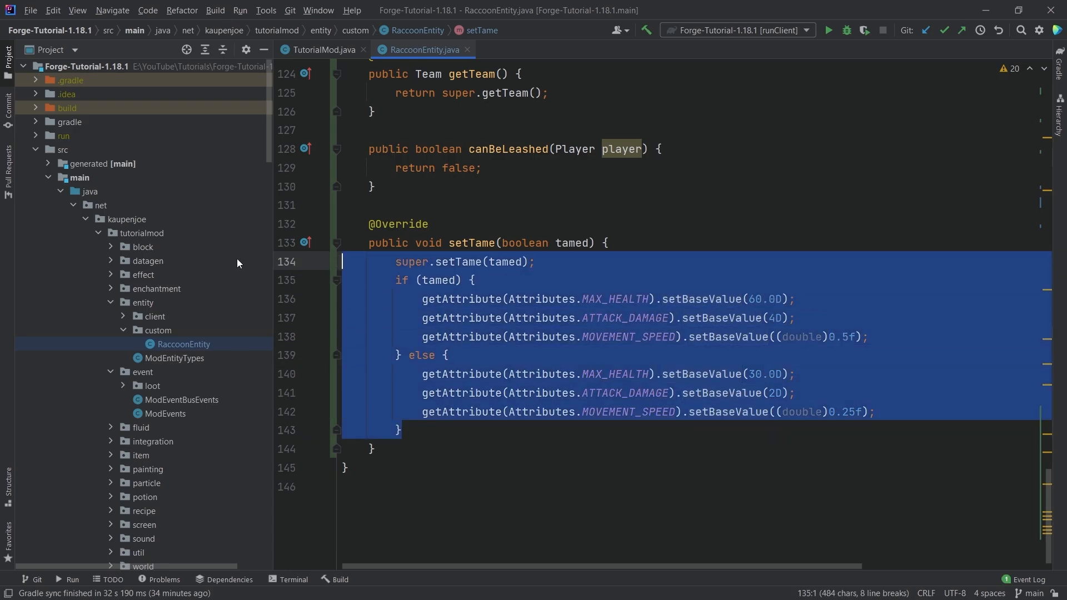
{"action": "double_click", "coordinate": [755, 299]}
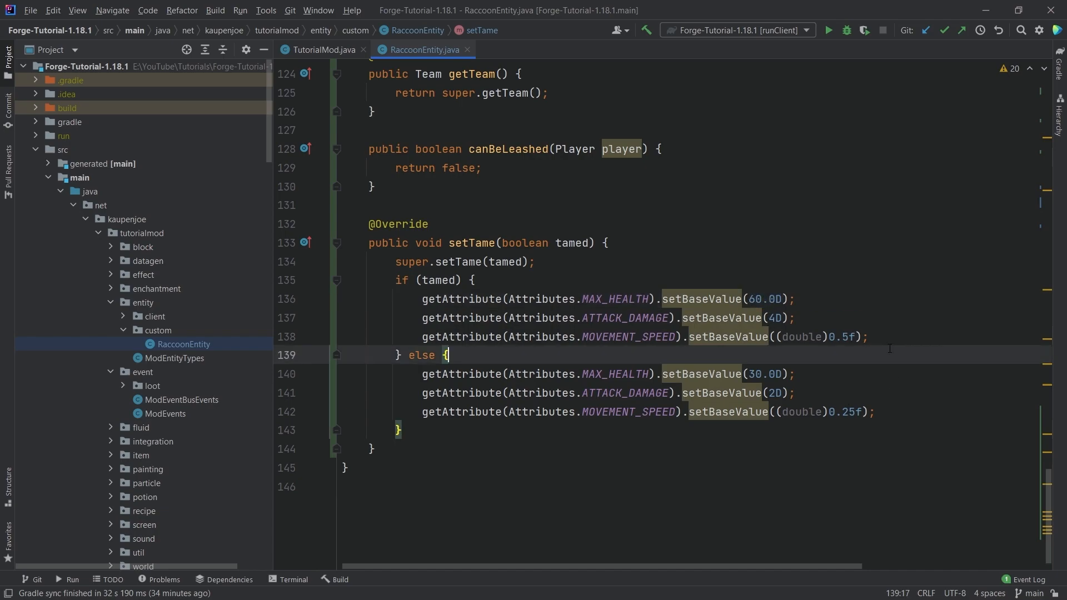
{"action": "left_click", "coordinate": [881, 336]}
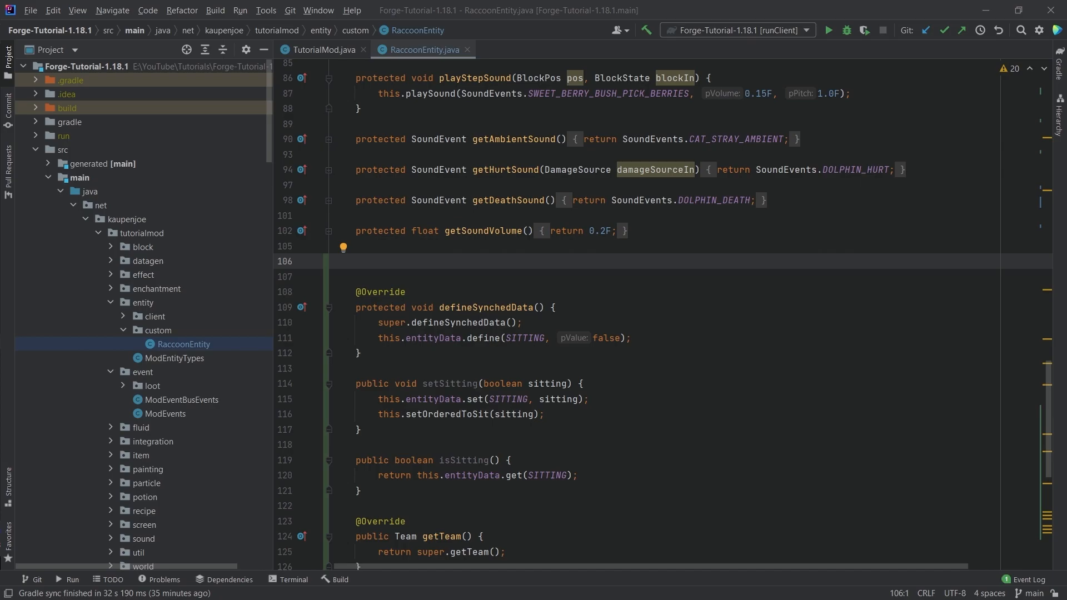
{"action": "mouse_move", "coordinate": [251, 257]}
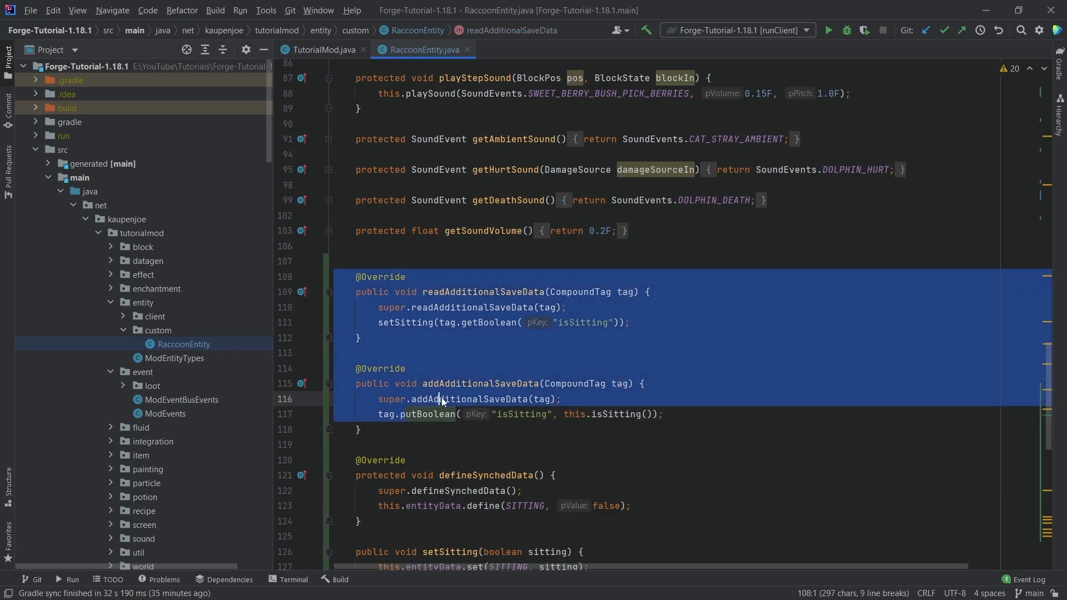
Step: Insert readAdditionalSaveData and addAdditionalSaveData overrides storing the "isSitting" boolean
{"action": "left_click", "coordinate": [440, 399]}
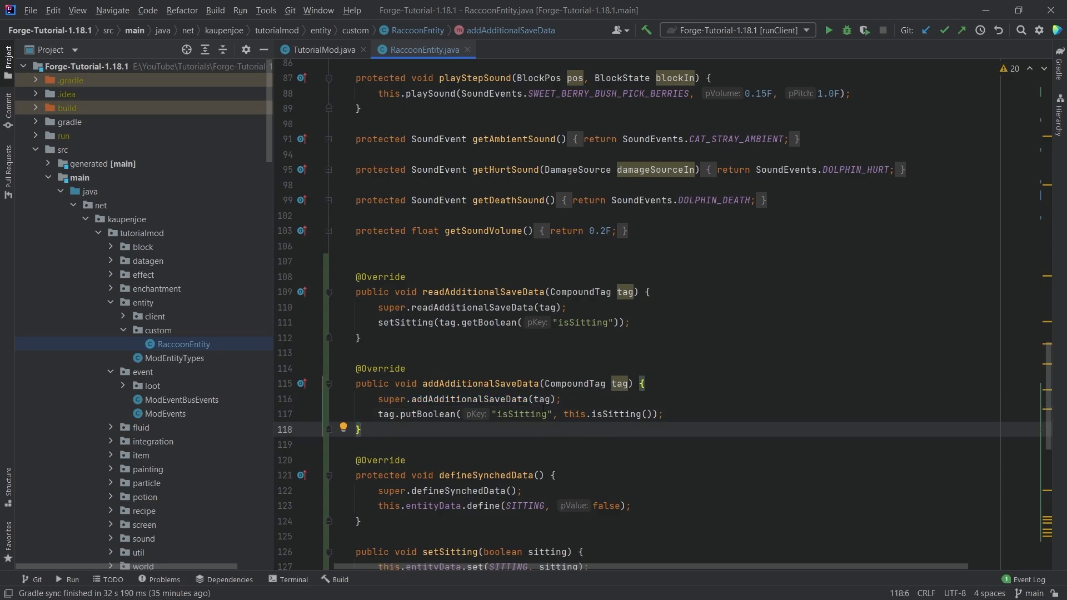
{"action": "scroll", "scroll_direction": "down", "scroll_amount": 3}
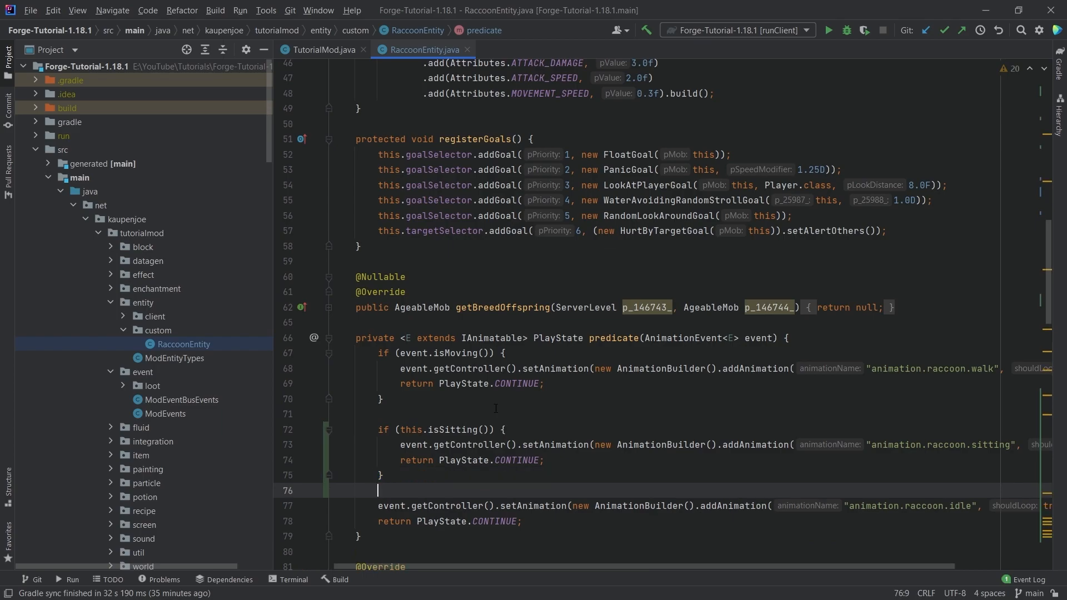
Step: Add the this.isSitting() check in predicate() that plays animation.raccoon.sitting and returns CONTINUE
{"action": "scroll", "scroll_direction": "down", "scroll_amount": 3}
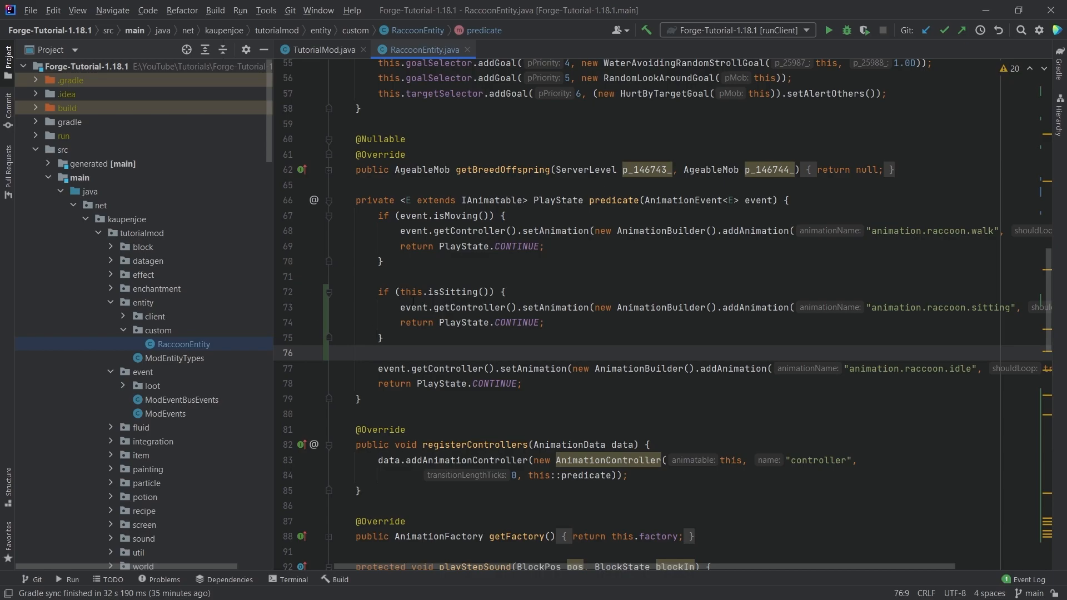
{"action": "left_click", "coordinate": [449, 292]}
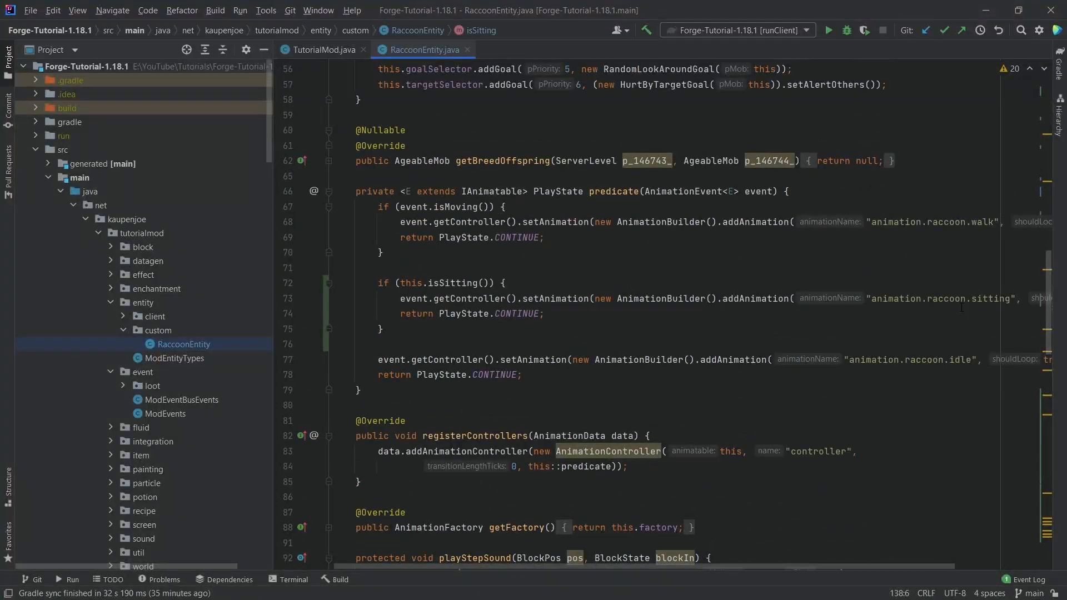
{"action": "left_click", "coordinate": [987, 299]}
{"action": "type", "text": "this.goalSelector.addGoal(4, new WaterAvoidingRandomStrollGoal(this, 1.0D));"}
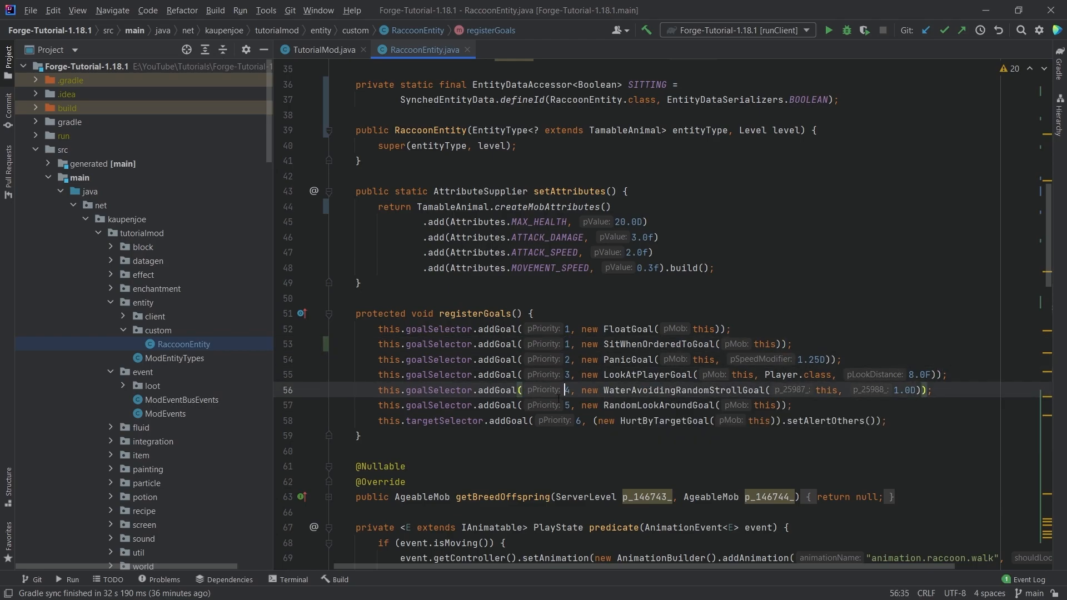
Step: Add SitWhenOrderedToGoal at priority 1 and FollowOwnerGoal(this, 1.0D, 10.0F, 2.0F, false) at priority 3 in registerGoals
{"action": "left_click", "coordinate": [550, 329]}
{"action": "type", "text": "this.goalSelector.addGoal(3, new FollowOwnerGoal(this, 1.0D, 10.0F, 2.0F, false));"}
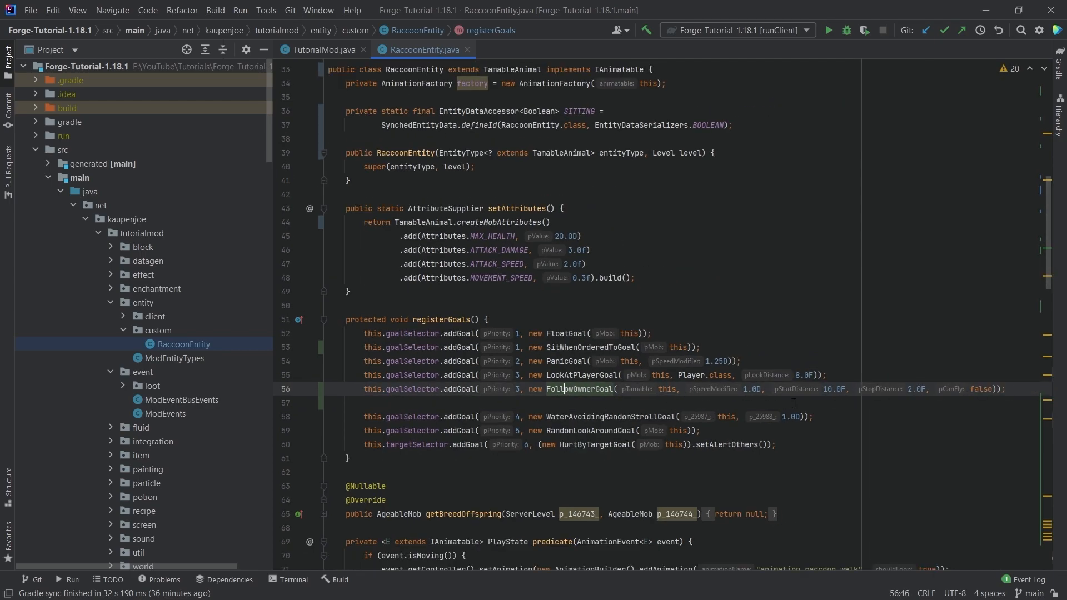
{"action": "scroll", "scroll_direction": "down", "scroll_amount": 3}
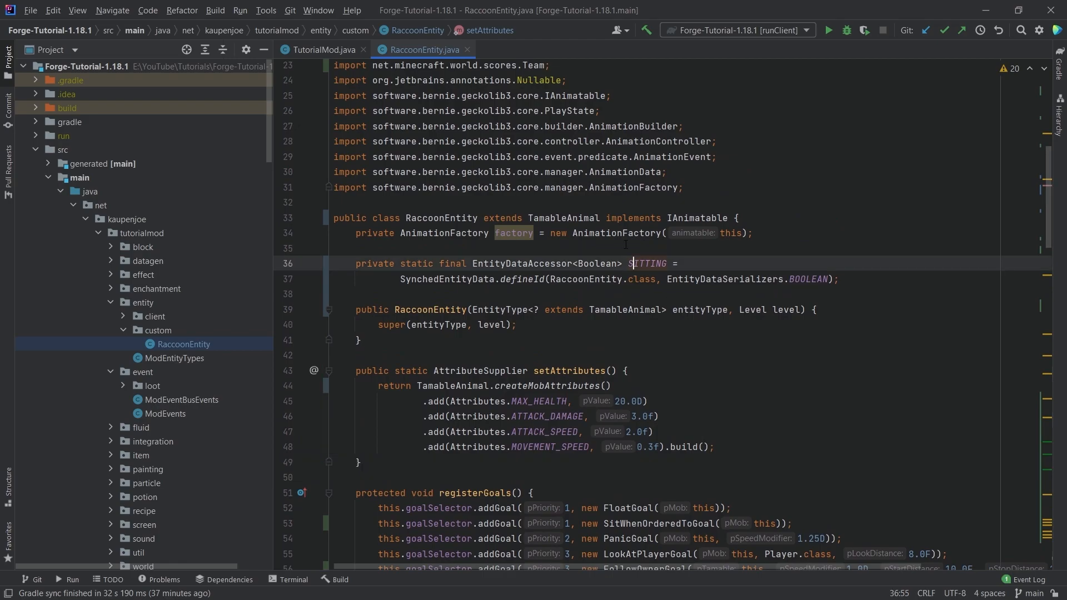
{"action": "scroll", "scroll_direction": "down", "scroll_amount": 3}
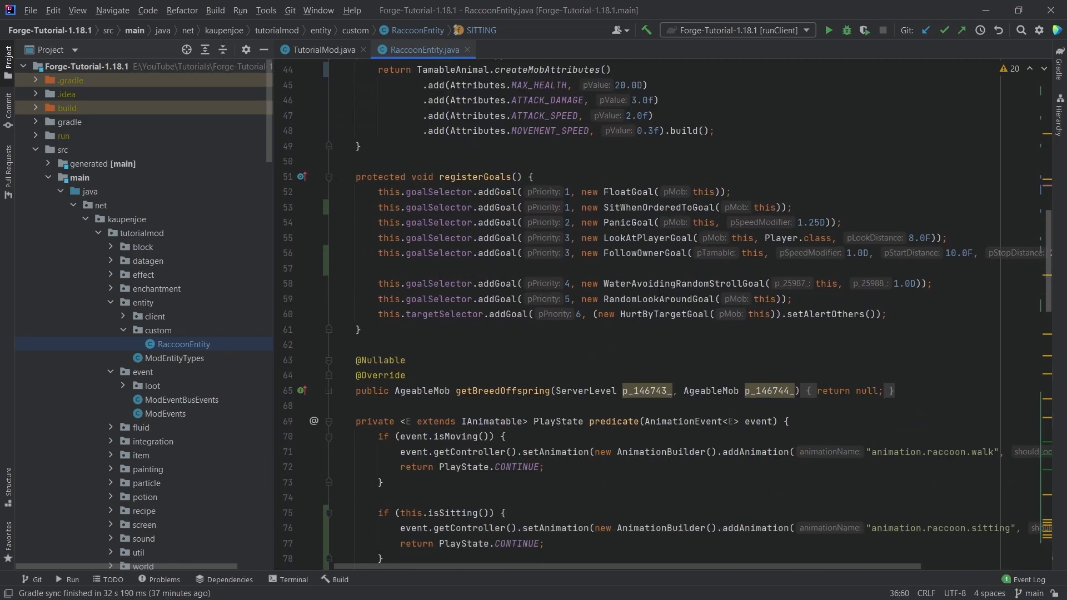
{"action": "scroll", "scroll_direction": "down", "scroll_amount": 3}
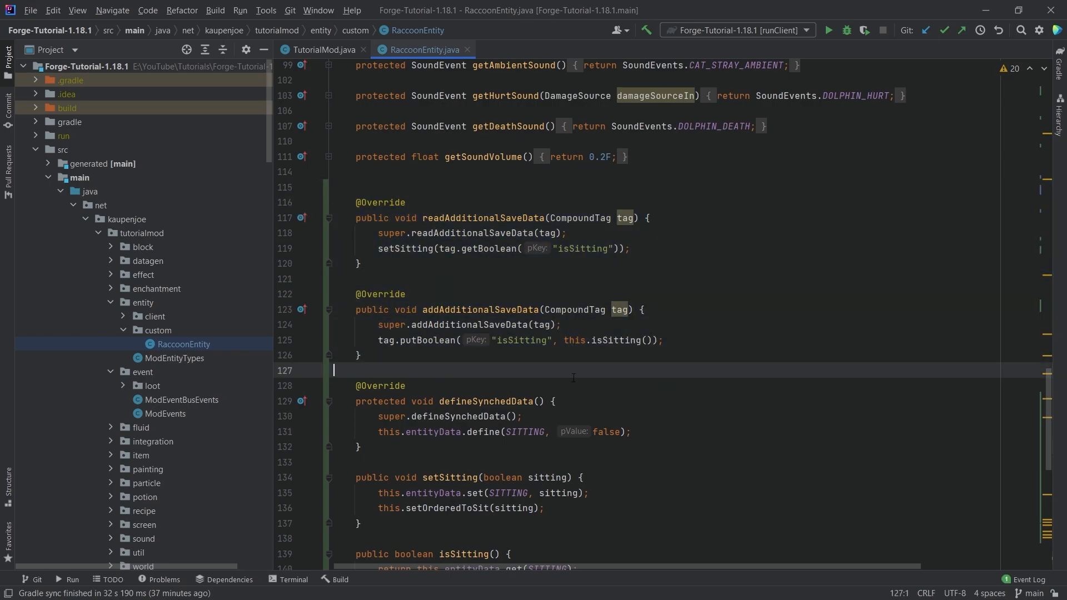
{"action": "scroll", "scroll_direction": "down", "scroll_amount": 3}
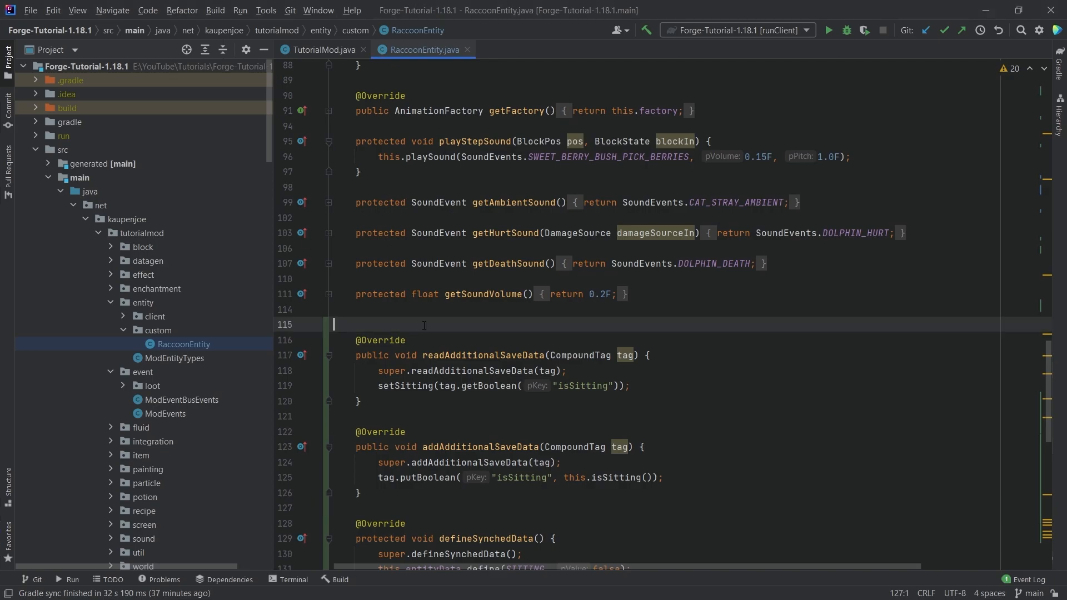
Step: Walk through mobInteract's held-item check and the apple-and-not-tamed condition
{"action": "scroll", "scroll_direction": "down", "scroll_amount": 3}
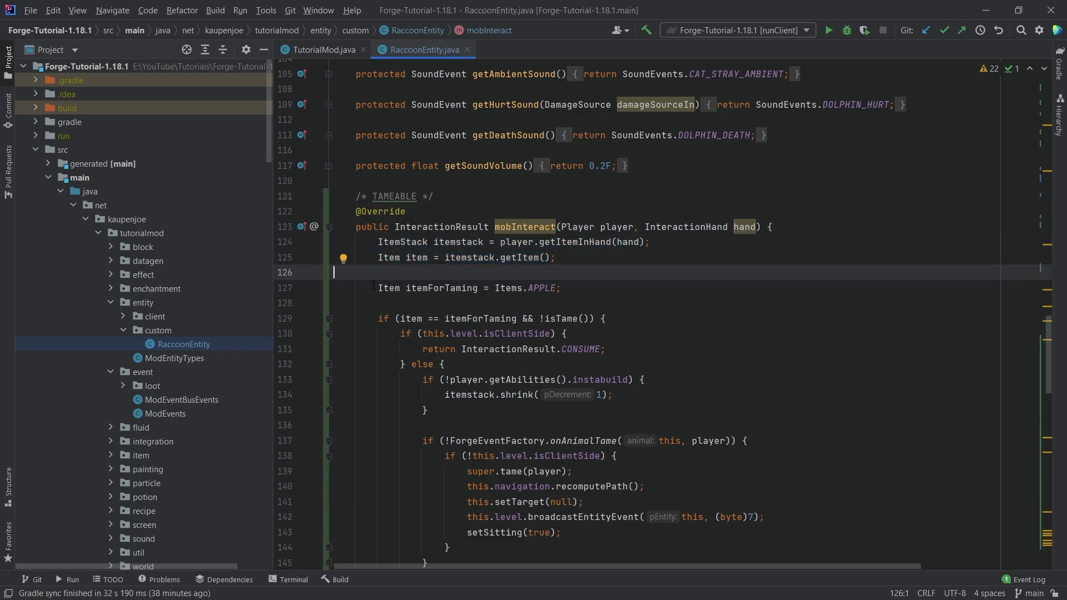
{"action": "left_click", "coordinate": [436, 288]}
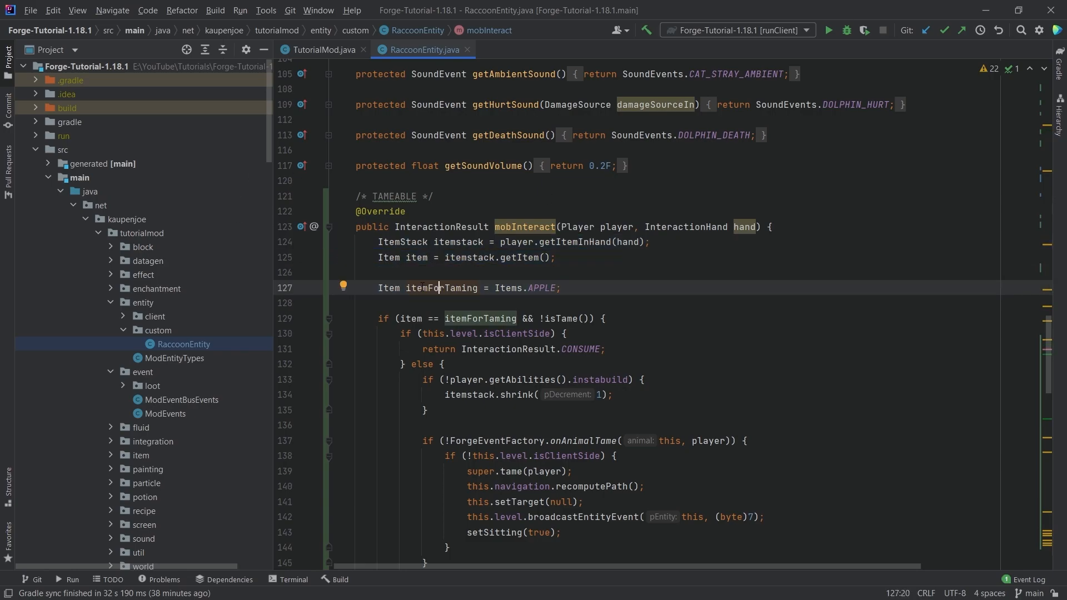
{"action": "left_click", "coordinate": [411, 318]}
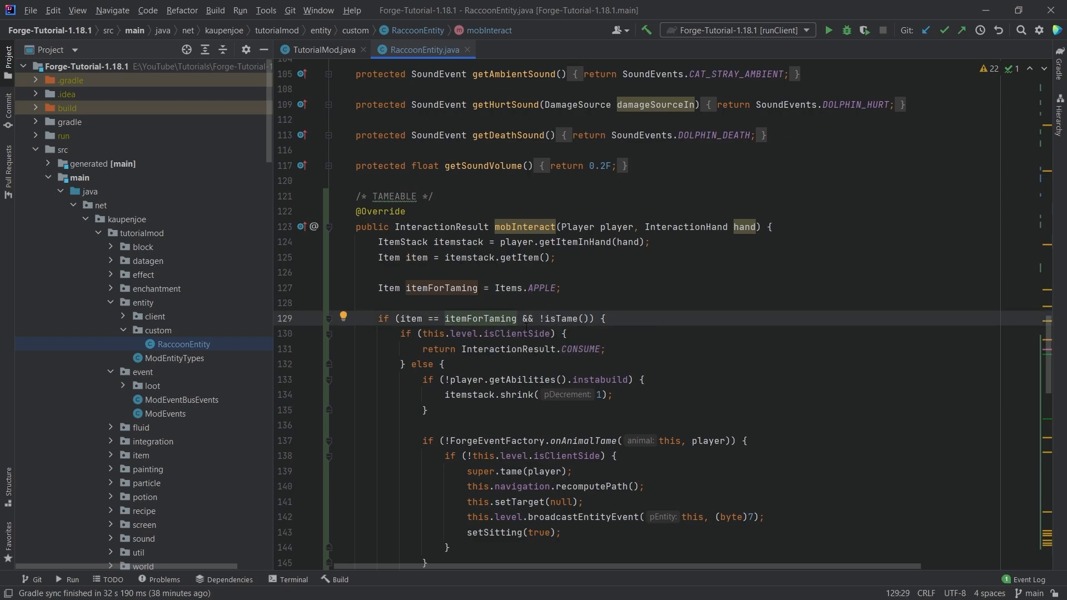
{"action": "left_click", "coordinate": [604, 318]}
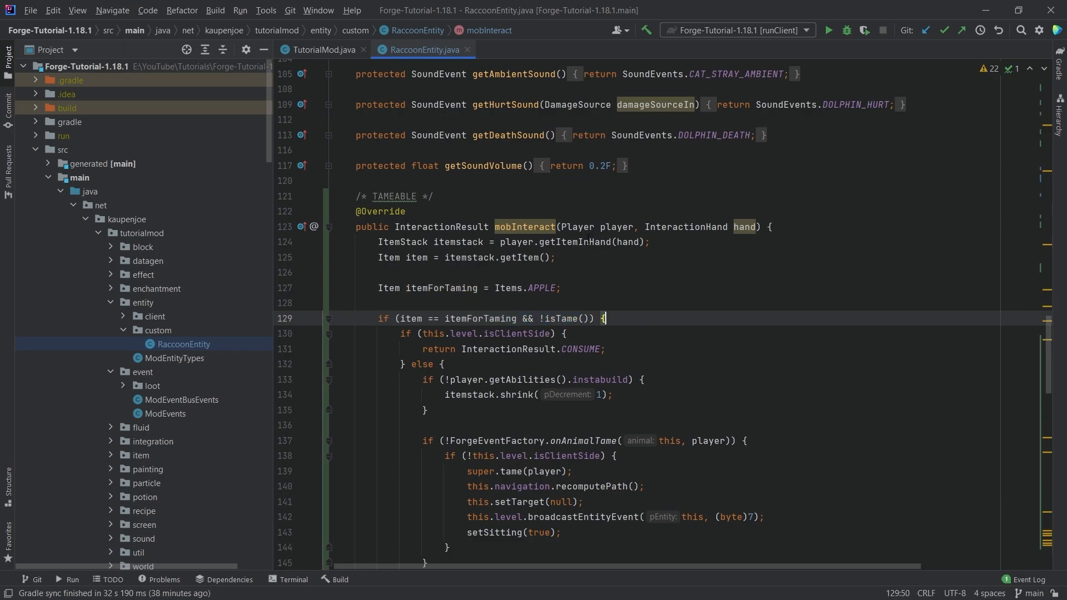
{"action": "scroll", "scroll_direction": "down", "scroll_amount": 3}
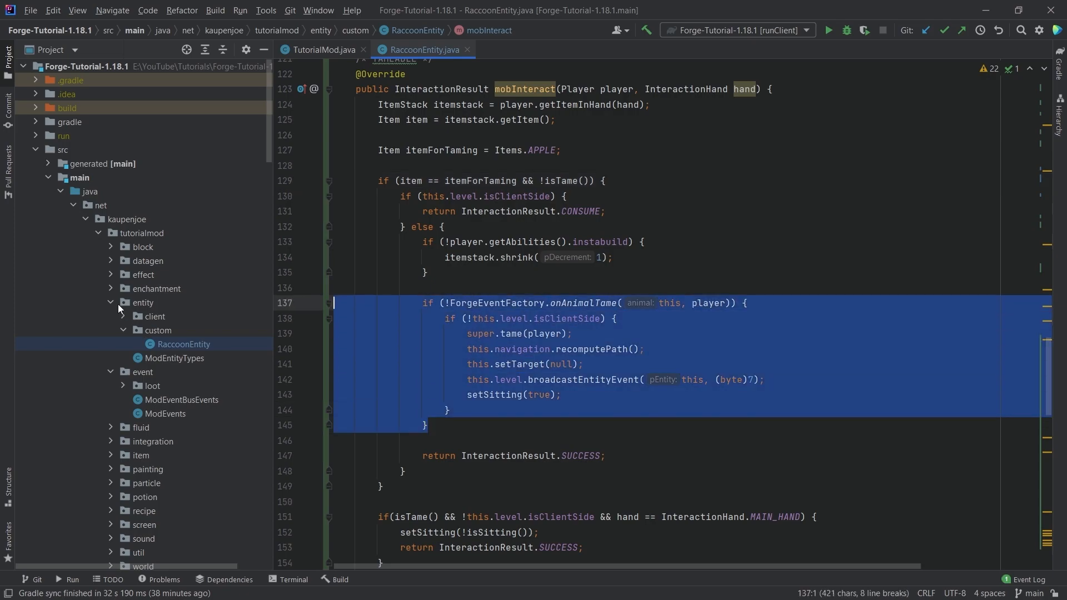
Step: Explain the server-side onAnimalTame check and the taming statements inside it
{"action": "left_click", "coordinate": [605, 303]}
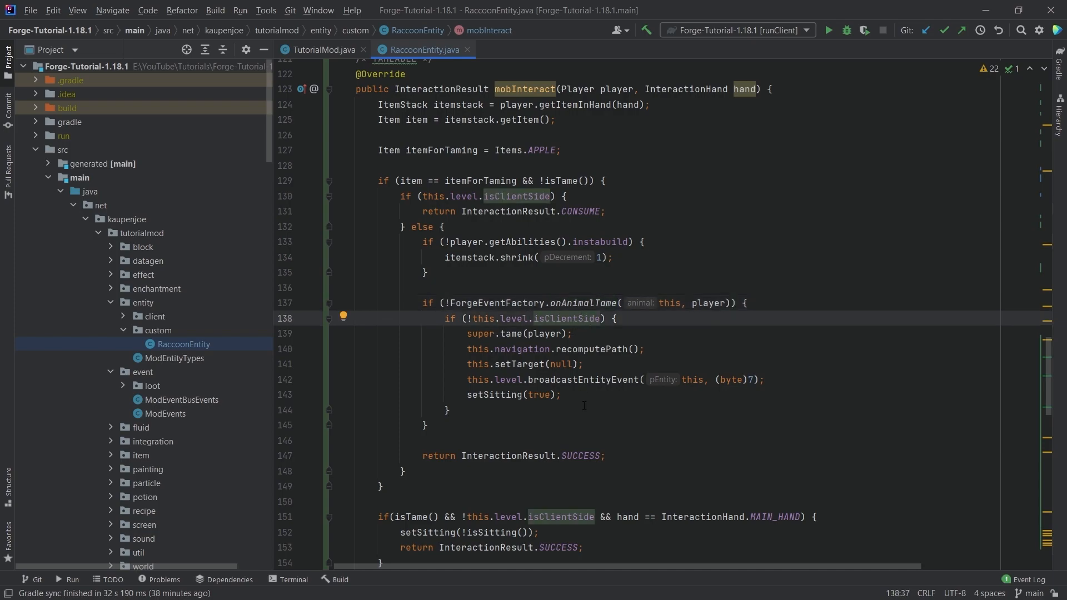
{"action": "left_click_drag", "start_coordinate": [466, 333], "coordinate": [561, 394]}
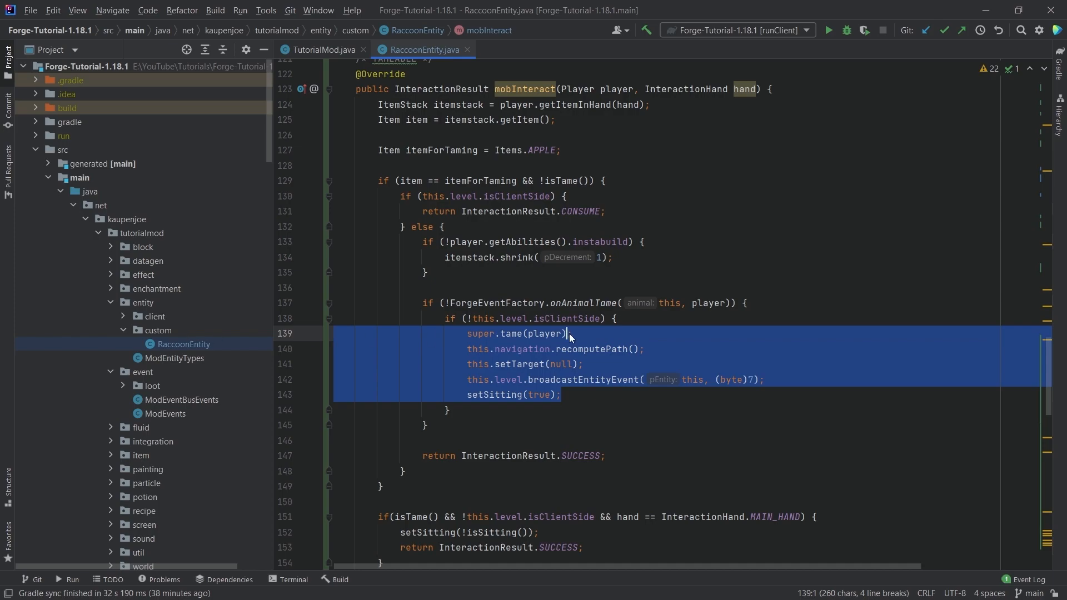
{"action": "mouse_move", "coordinate": [522, 406]}
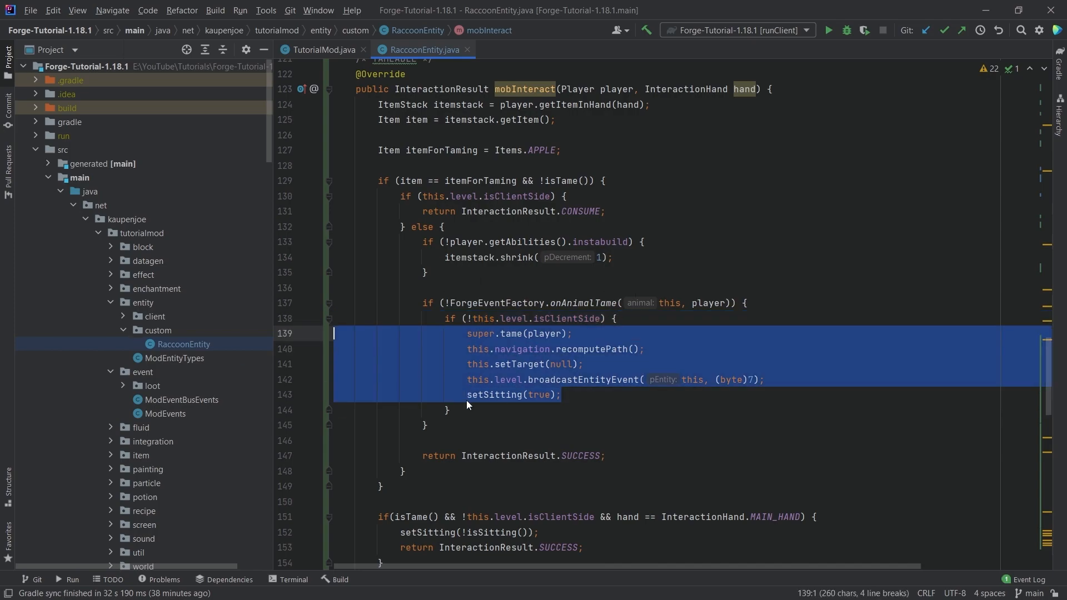
{"action": "left_click", "coordinate": [489, 394]}
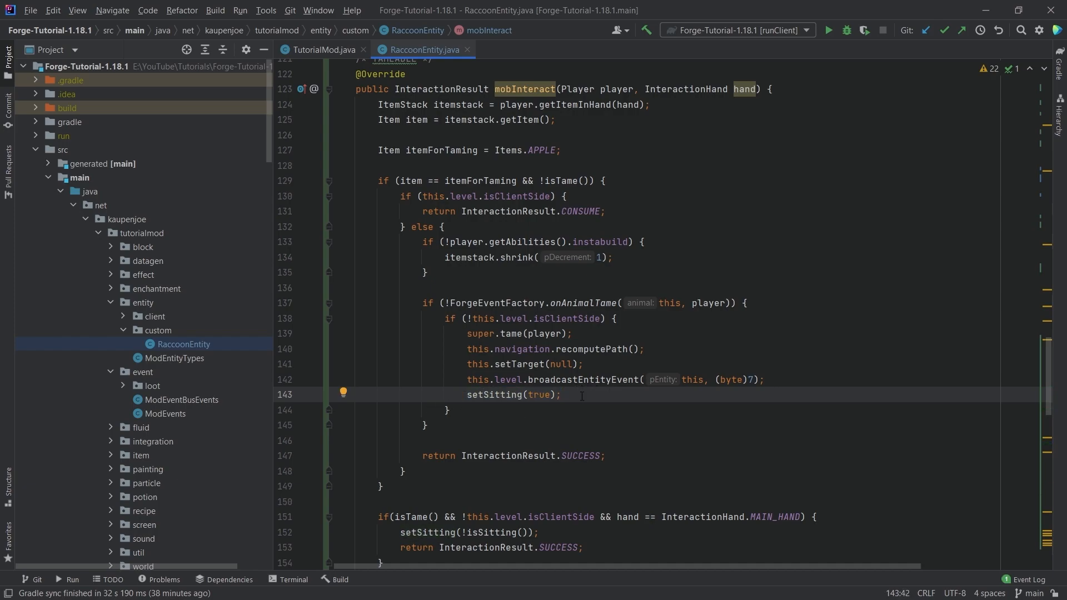
{"action": "scroll", "scroll_direction": "down", "scroll_amount": 3}
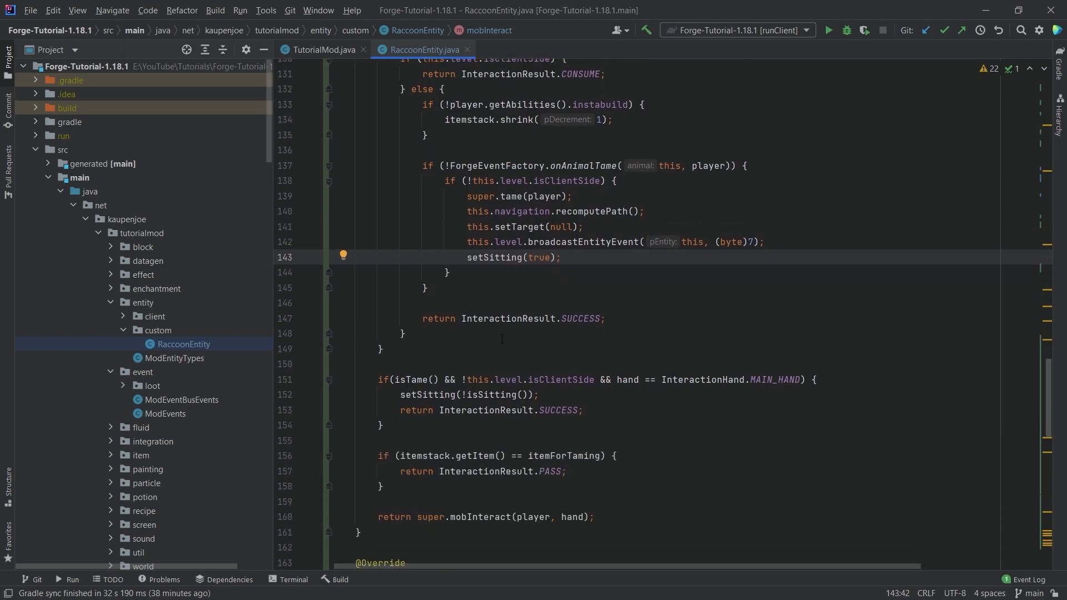
Step: Explain the sit toggle for tamed raccoons and the PASS result, returning to the mobInteract signature
{"action": "left_click", "coordinate": [401, 380]}
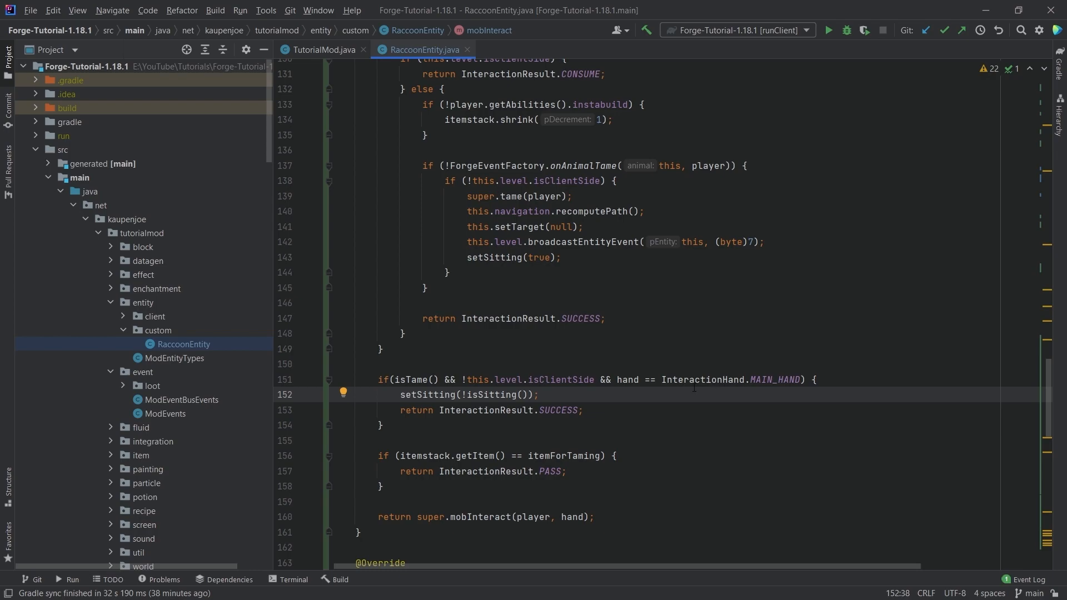
{"action": "left_click_drag", "start_coordinate": [616, 379], "coordinate": [802, 380]}
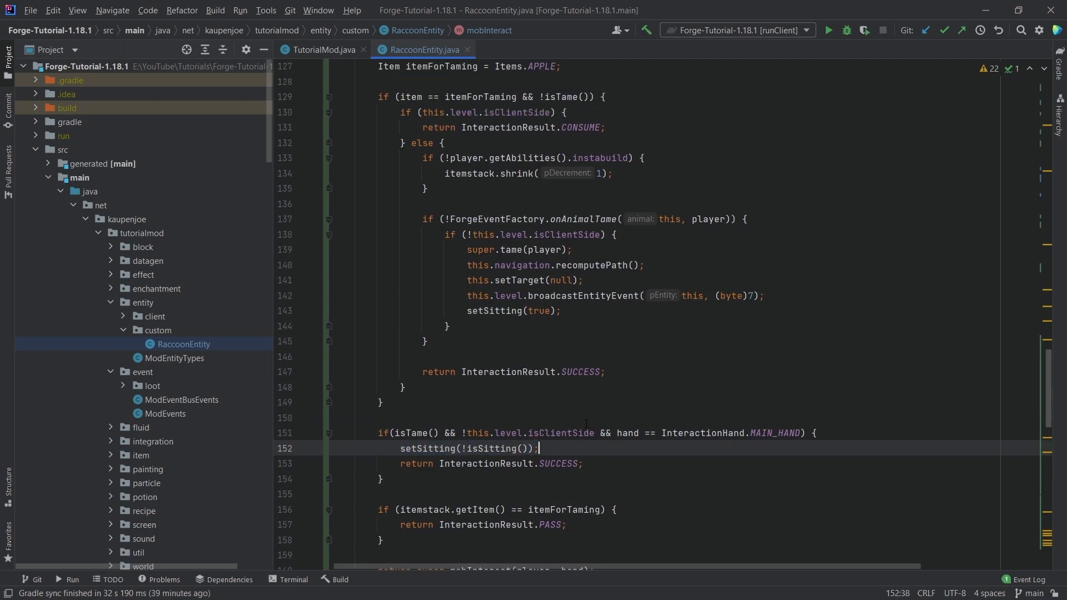
{"action": "scroll", "scroll_direction": "up", "scroll_amount": 3}
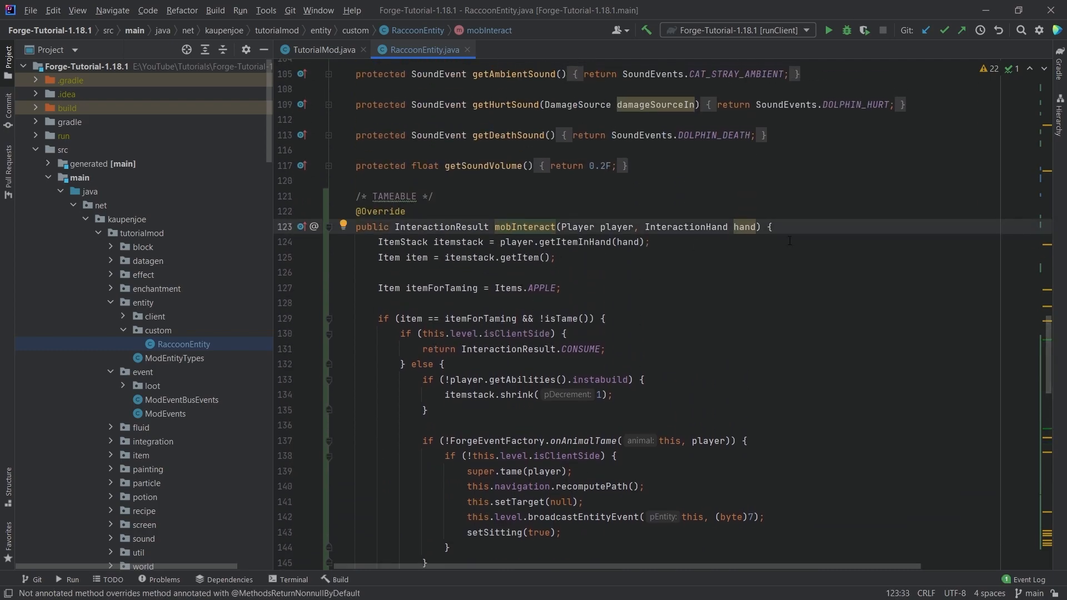
{"action": "left_click", "coordinate": [739, 227]}
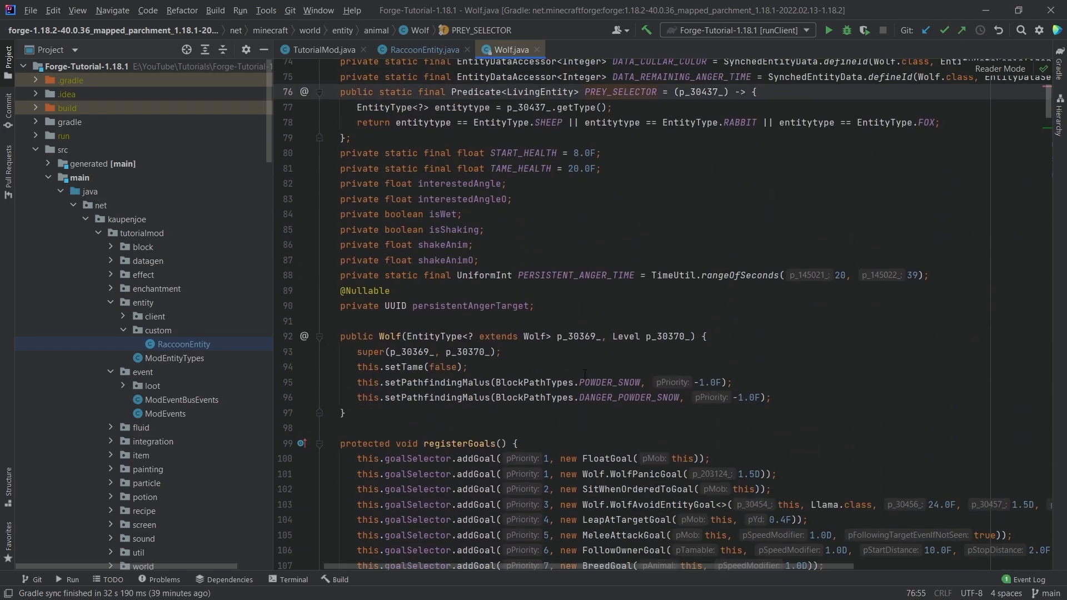
Step: Scroll through the vanilla Wolf class down to its mobInteract method for reference
{"action": "scroll", "scroll_direction": "down", "scroll_amount": 3}
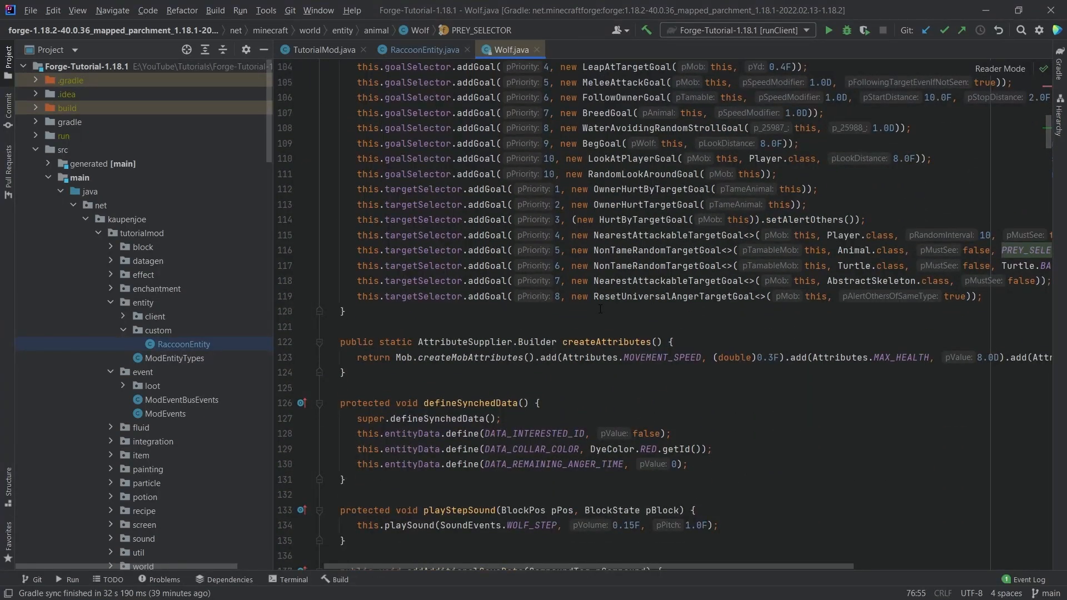
{"action": "scroll", "scroll_direction": "down", "scroll_amount": 3}
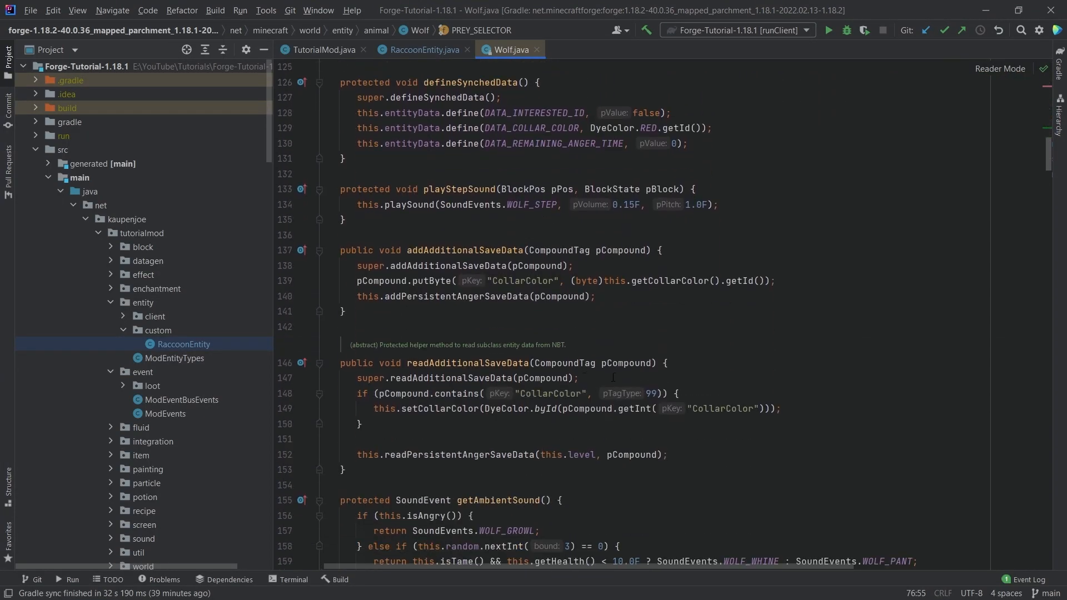
{"action": "scroll", "scroll_direction": "down", "scroll_amount": 3}
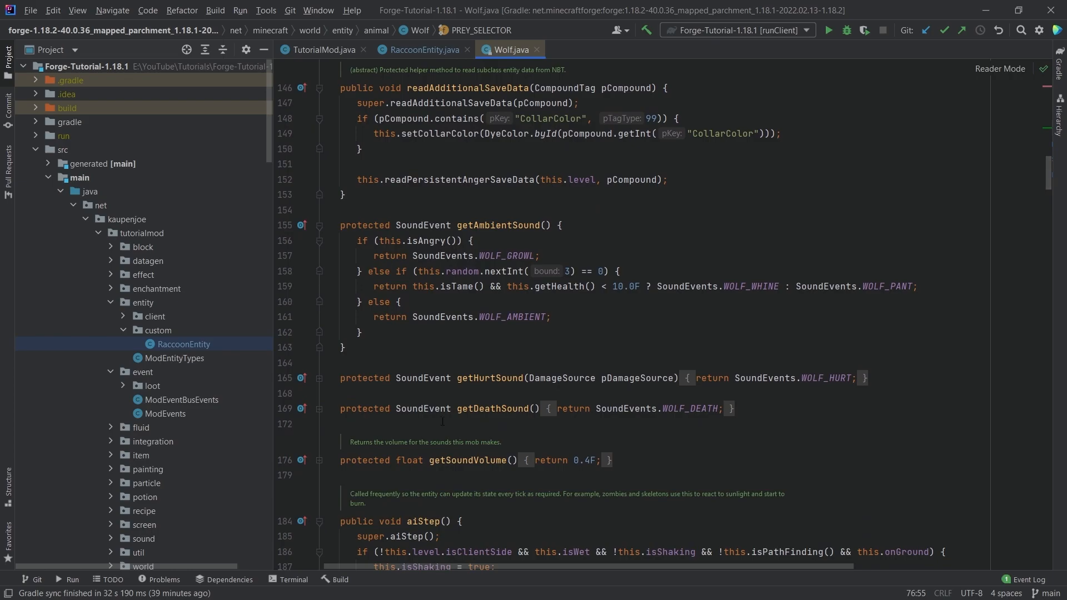
{"action": "scroll", "scroll_direction": "down", "scroll_amount": 3}
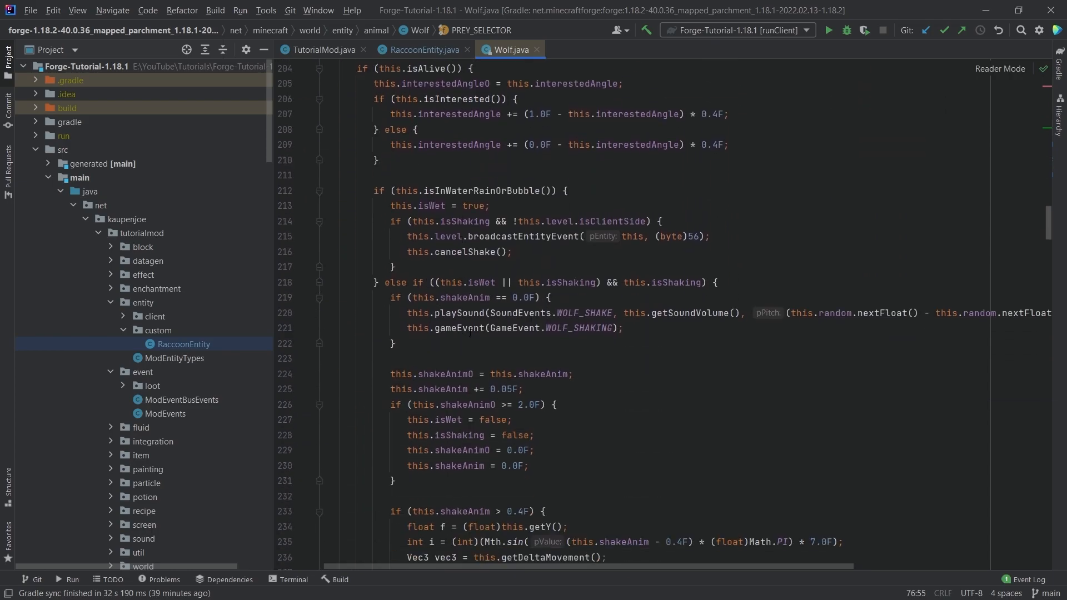
{"action": "scroll", "scroll_direction": "down", "scroll_amount": 3}
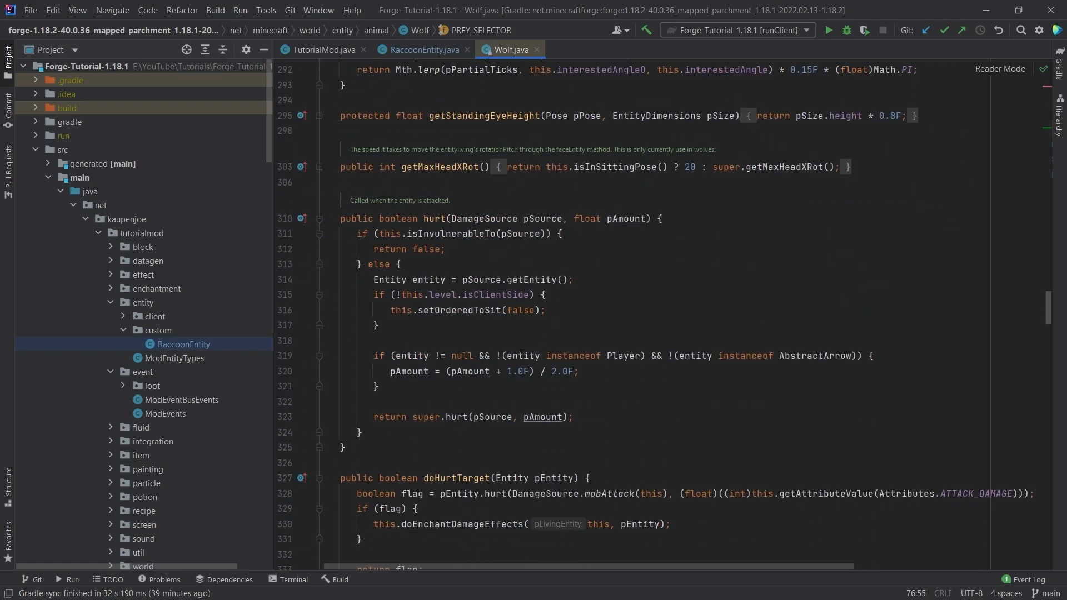
{"action": "scroll", "scroll_direction": "down", "scroll_amount": 3}
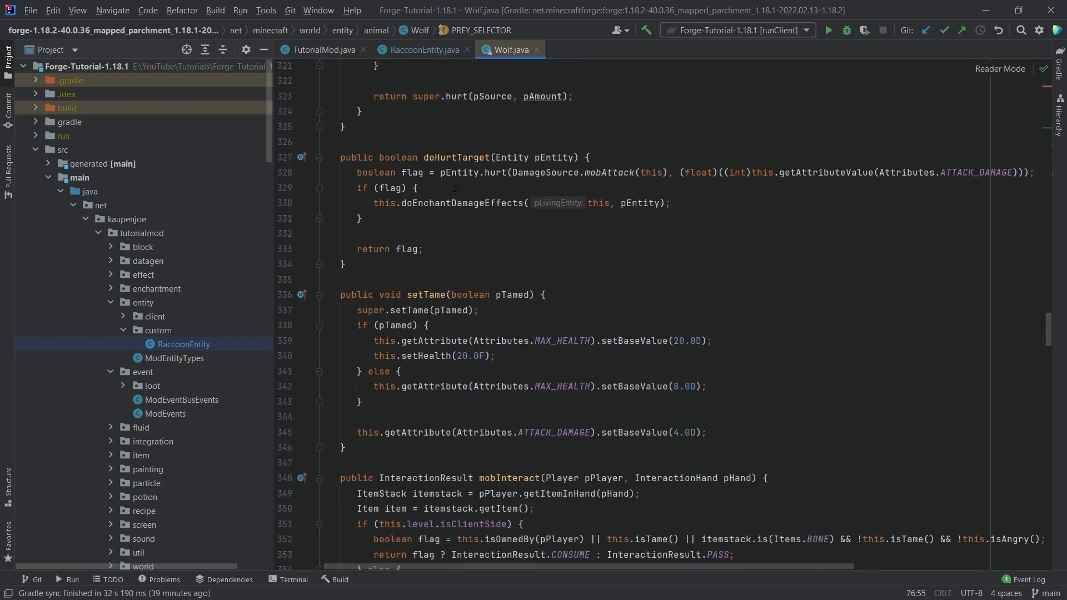
{"action": "left_click", "coordinate": [451, 157]}
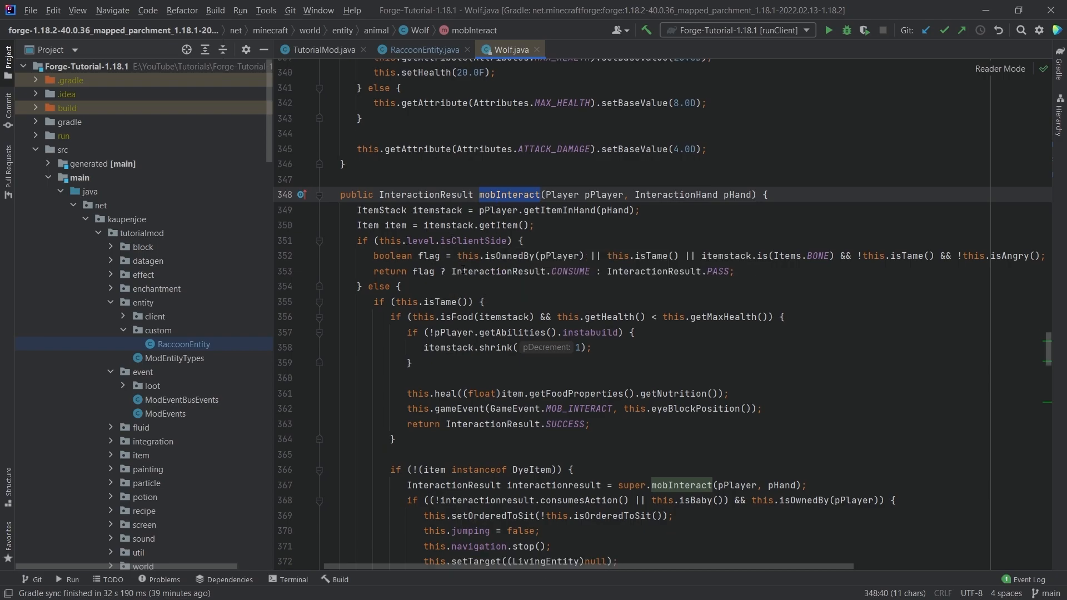
Step: Point out Wolf's client-side check and food healing condition inside mobInteract
{"action": "scroll", "scroll_direction": "down", "scroll_amount": 3}
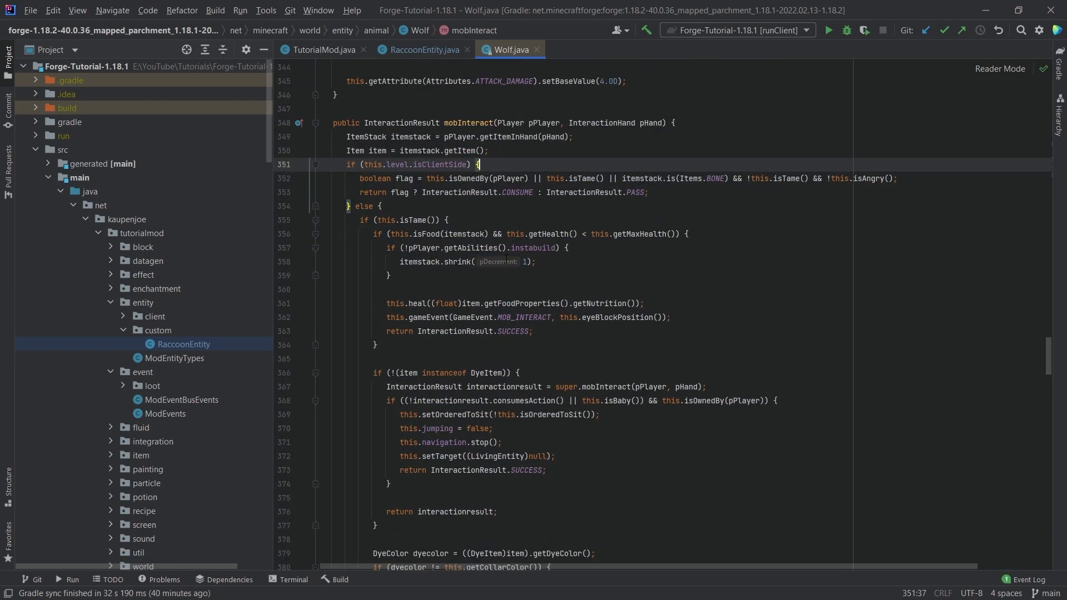
{"action": "left_click", "coordinate": [545, 234]}
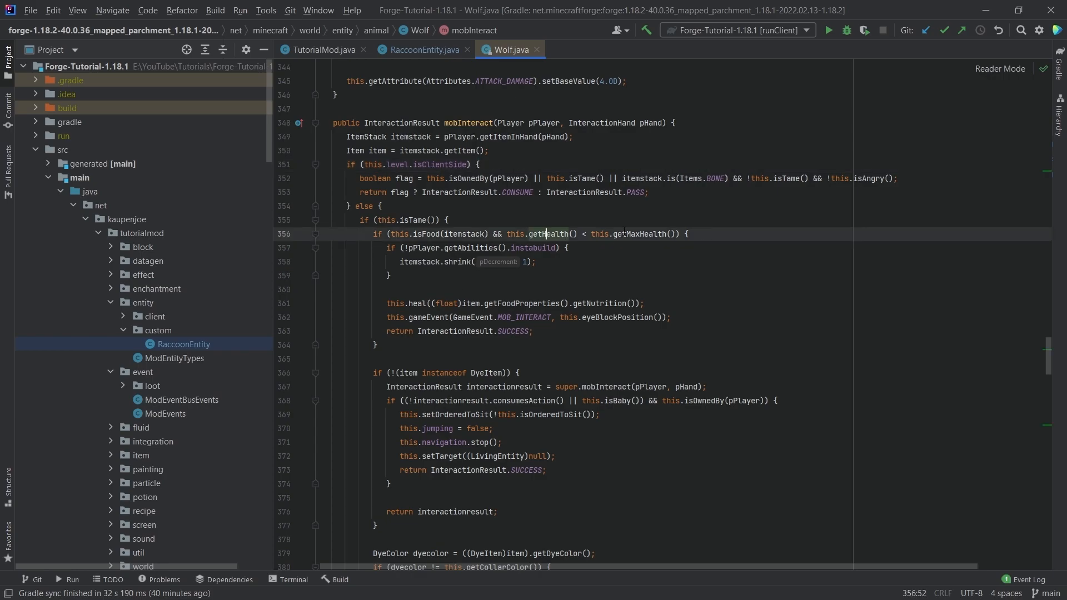
{"action": "left_click", "coordinate": [469, 122]}
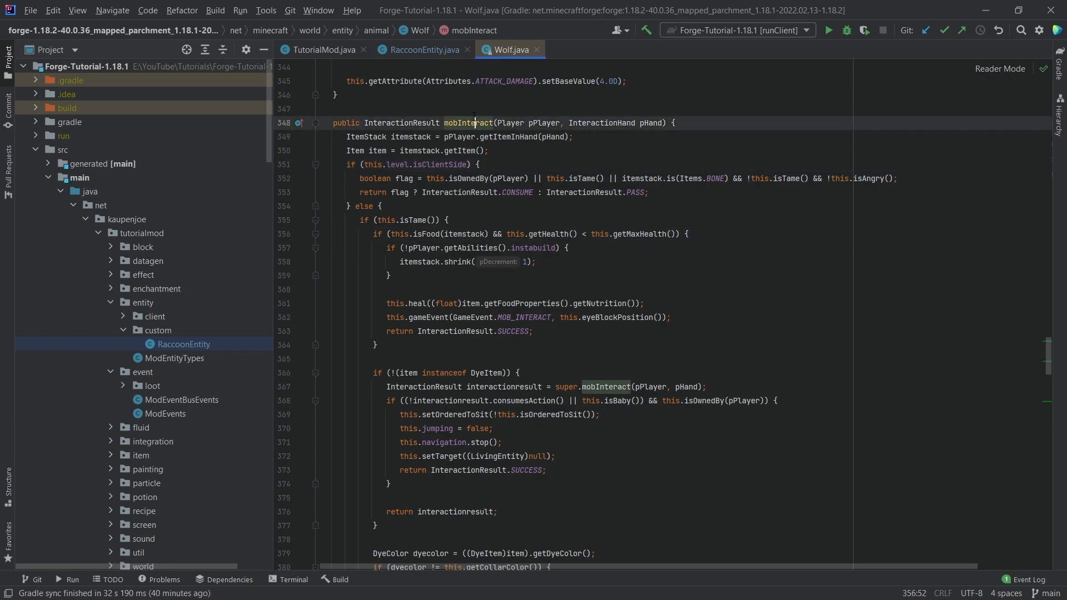
{"action": "left_click", "coordinate": [423, 49]}
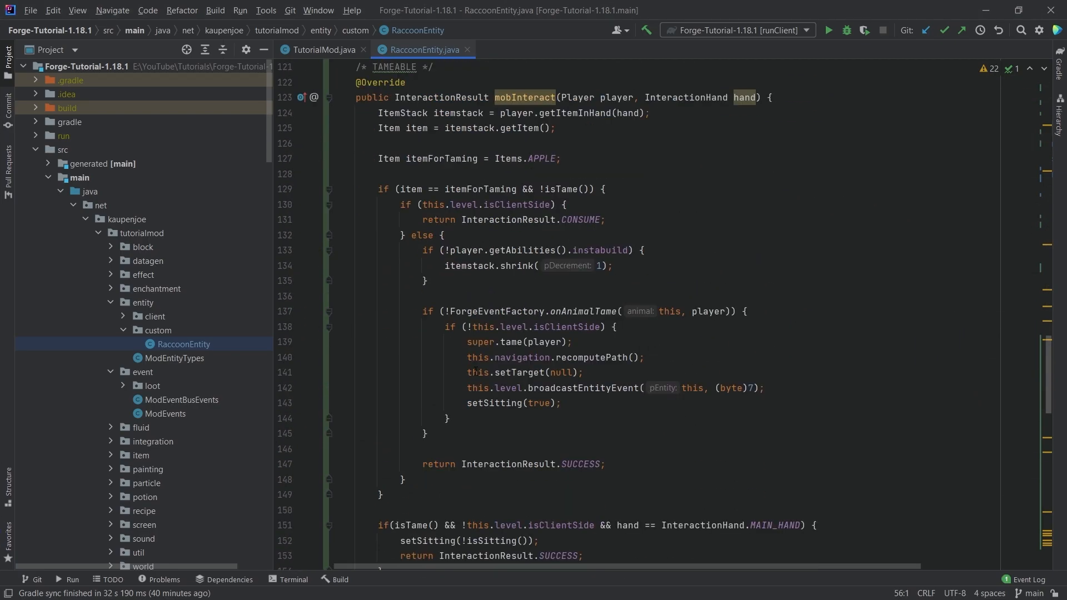
Step: Scroll RaccoonEntity.java down to the apple-taming mobInteract code
{"action": "scroll", "scroll_direction": "down", "scroll_amount": 3}
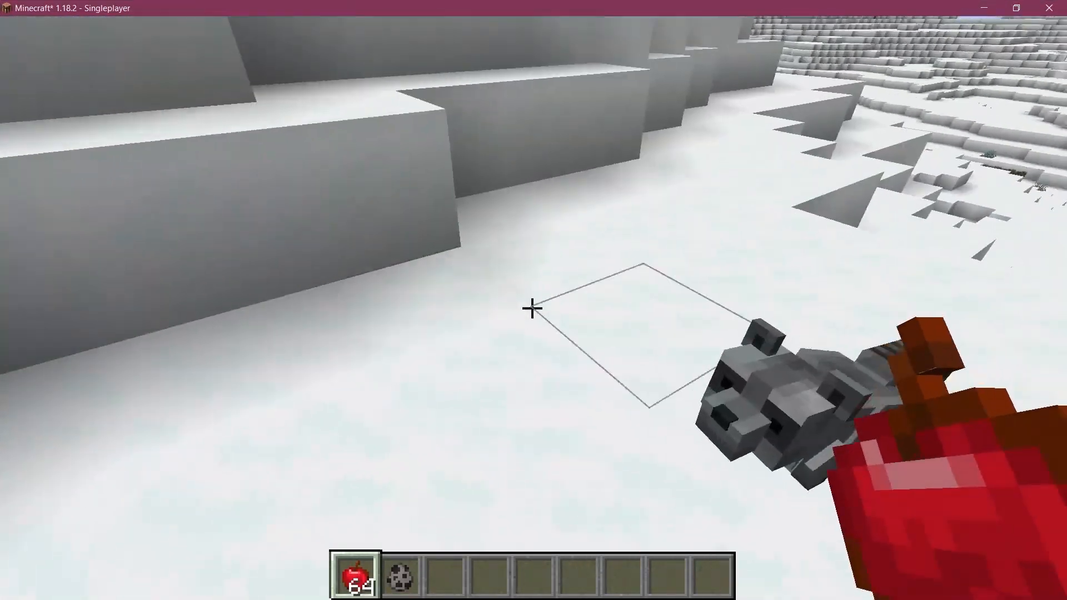
{"action": "mouse_move", "coordinate": [534, 308]}
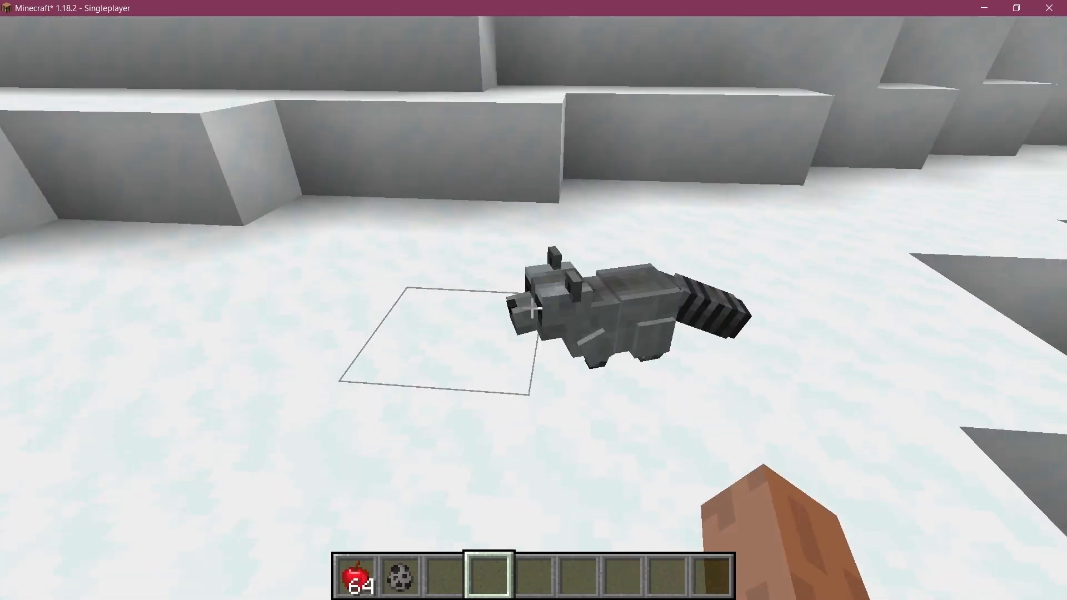
{"action": "mouse_move", "coordinate": [533, 300]}
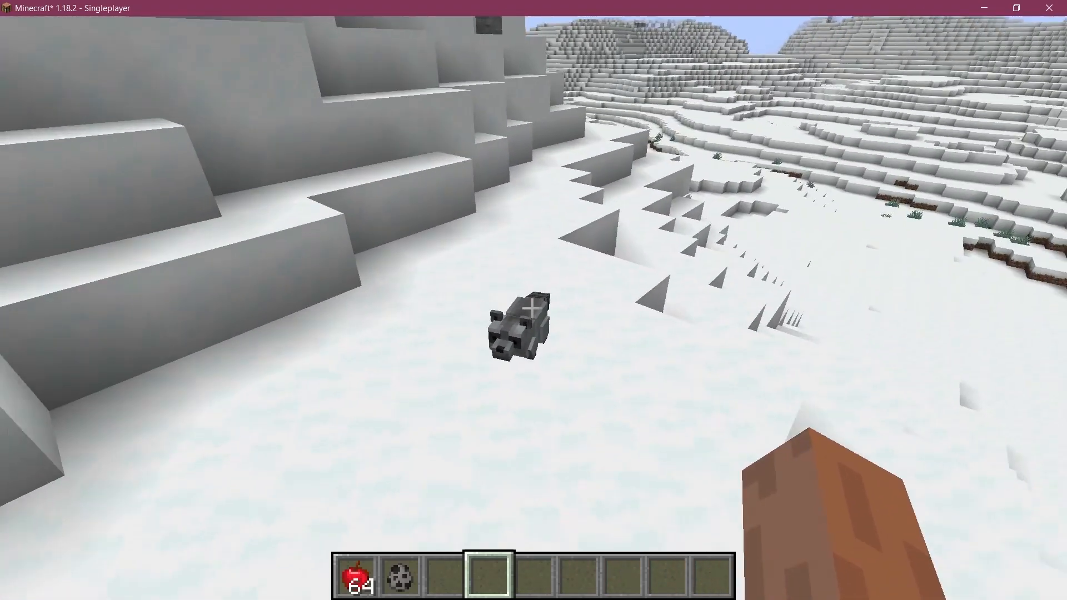
{"action": "mouse_move", "coordinate": [534, 300]}
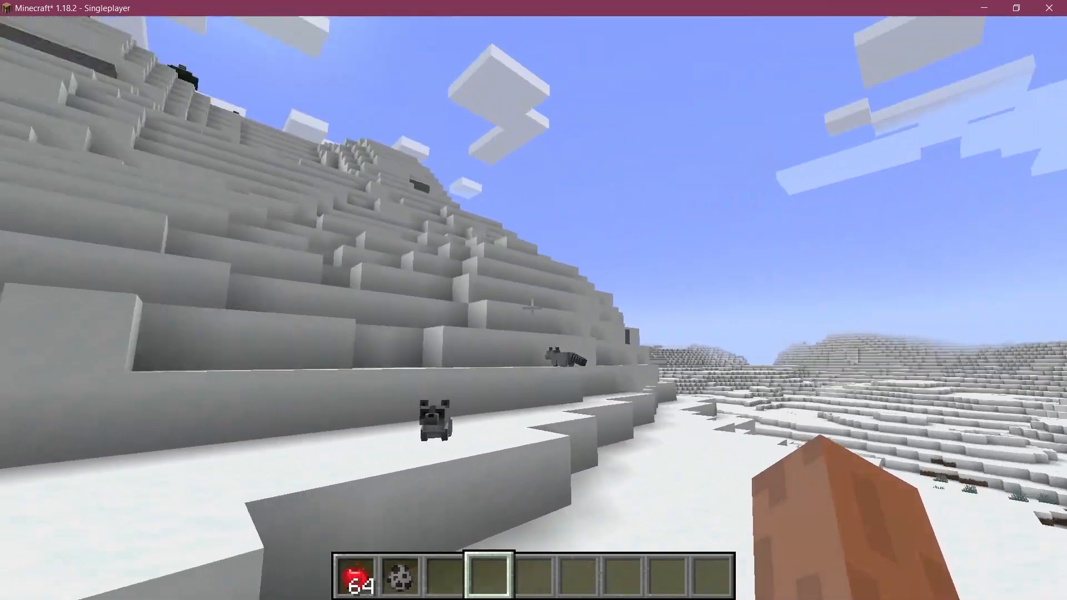
{"action": "mouse_move", "coordinate": [534, 309]}
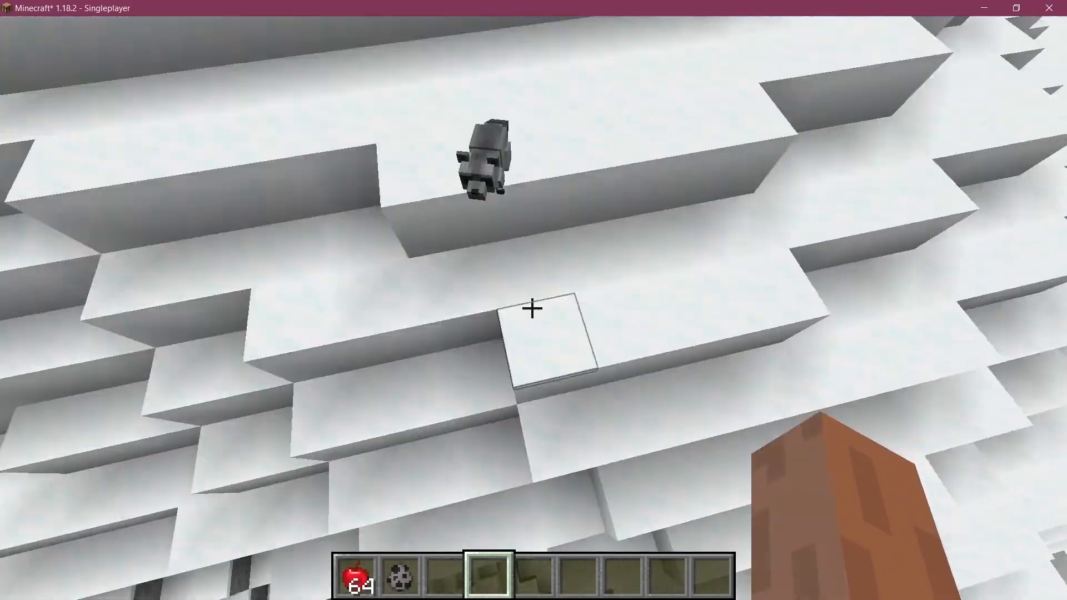
{"action": "mouse_move", "coordinate": [533, 306]}
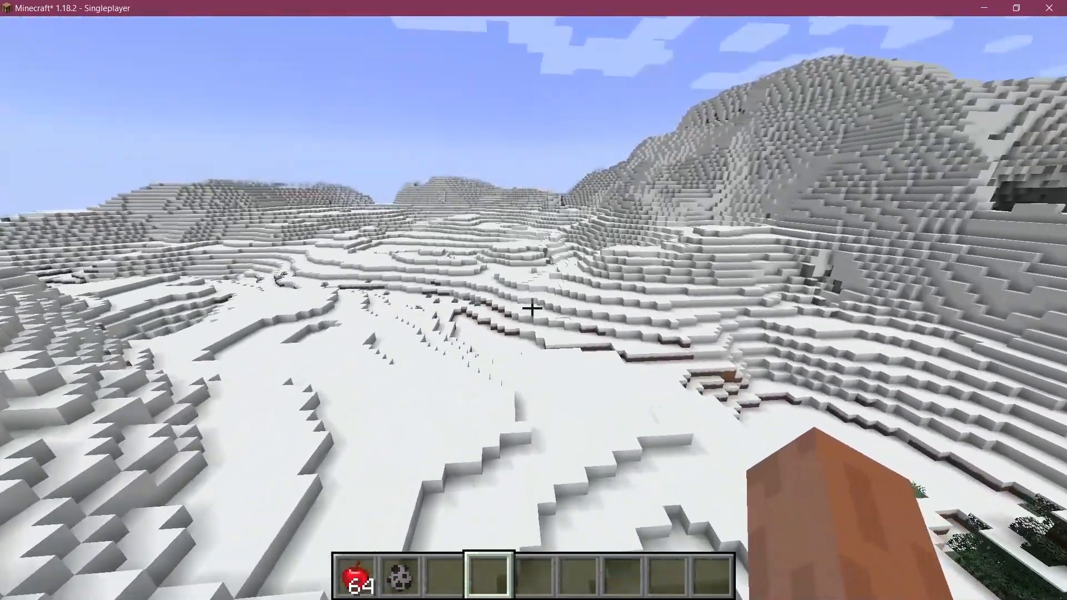
{"action": "mouse_move", "coordinate": [533, 309]}
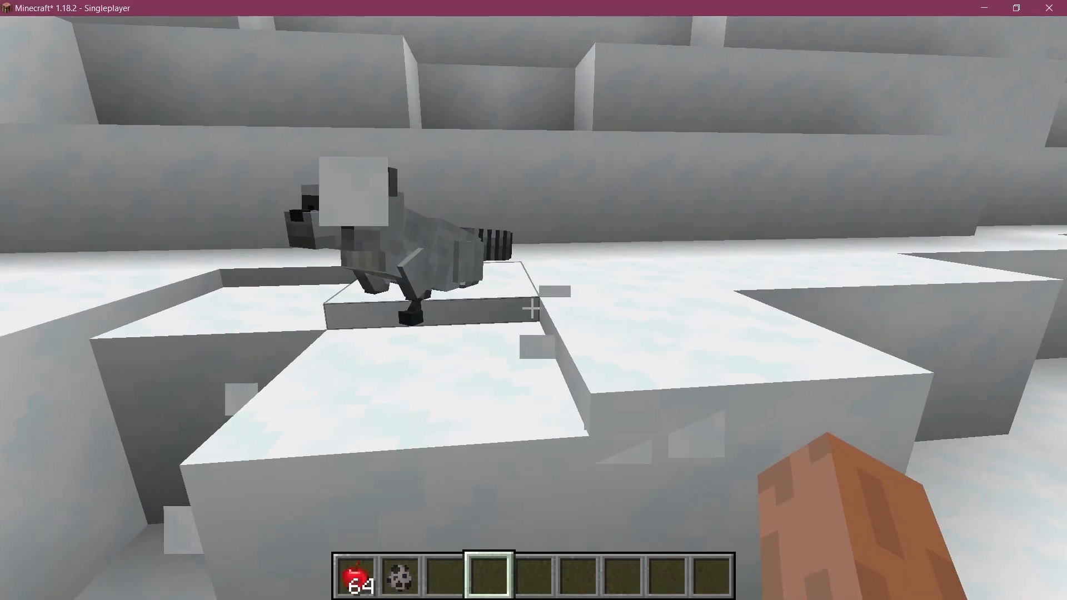
{"action": "mouse_move", "coordinate": [534, 310]}
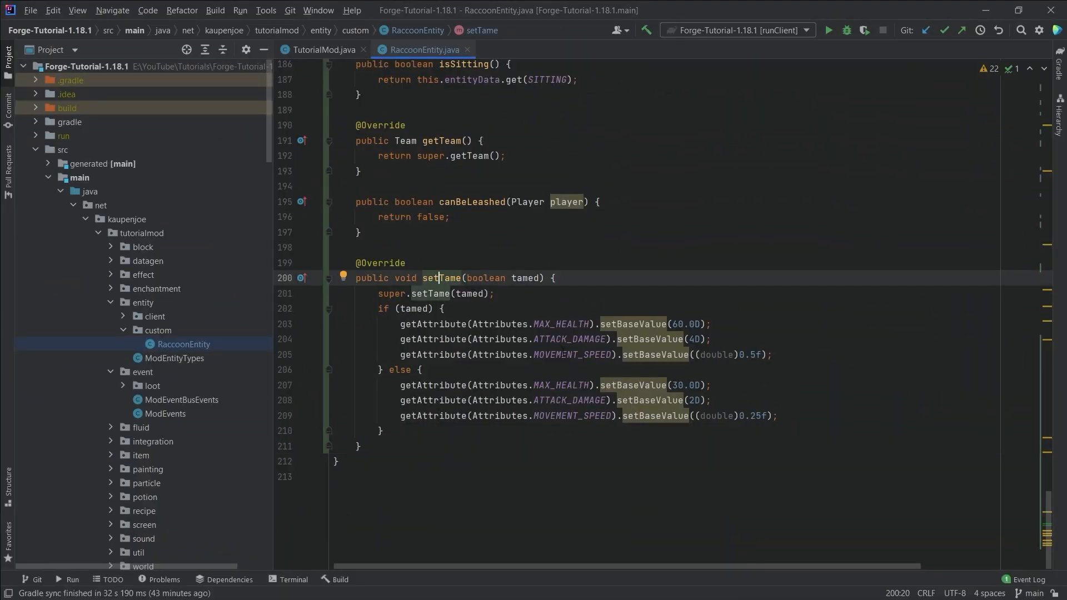
Step: Highlight the setTame base-value line setting tamed raccoon stats
{"action": "left_click_drag", "start_coordinate": [668, 354], "coordinate": [770, 354]}
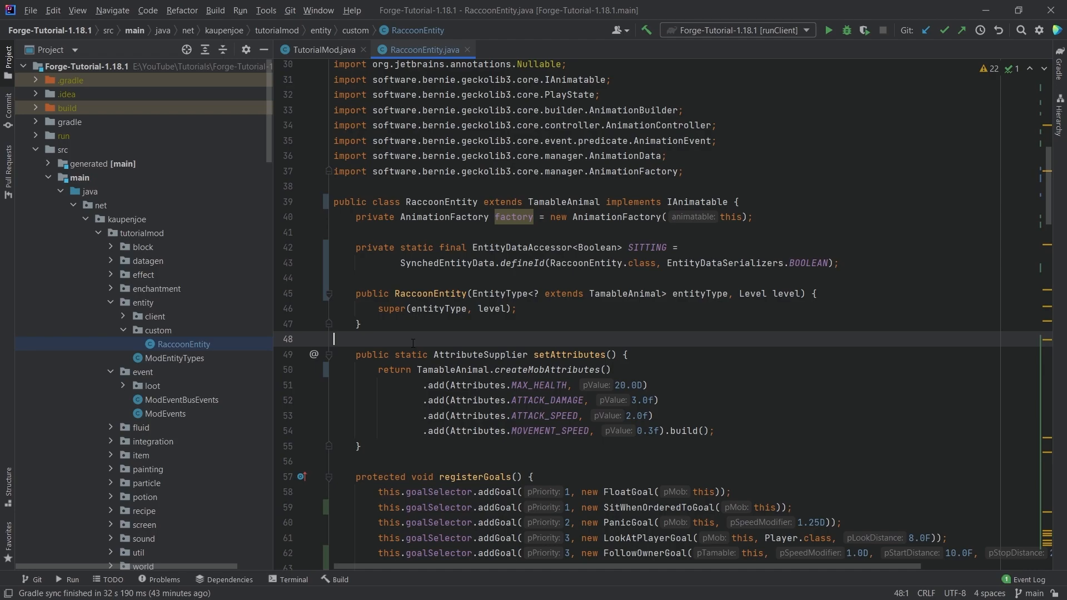
{"action": "mouse_move", "coordinate": [442, 345]}
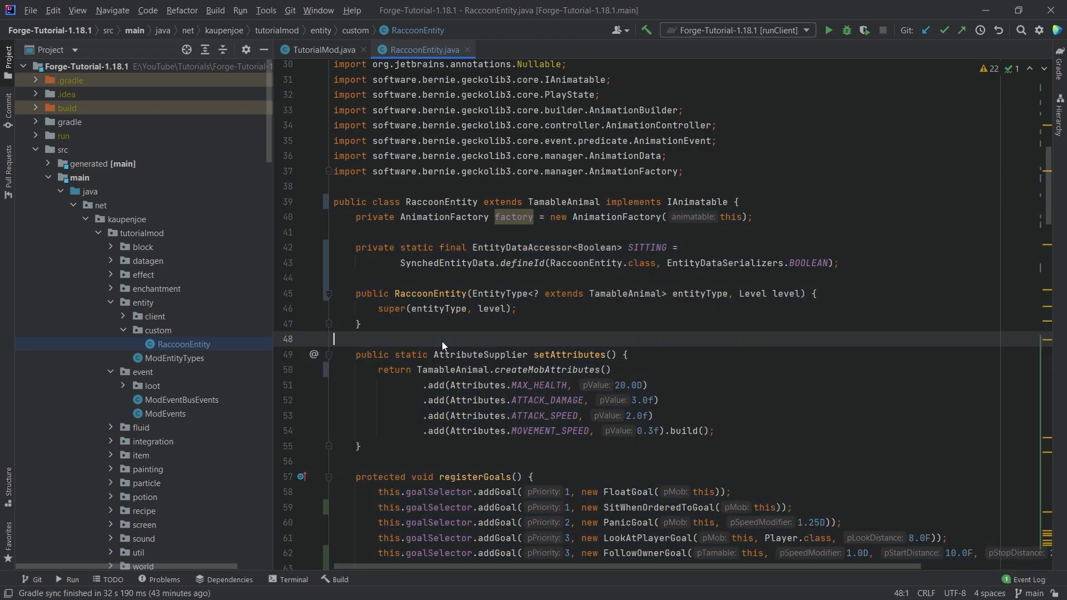